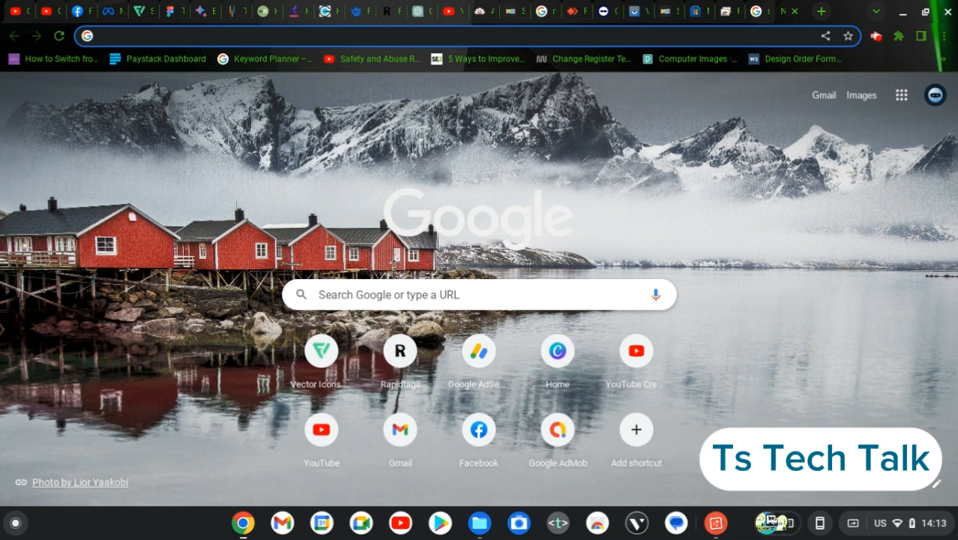
mouse_move(780, 18)
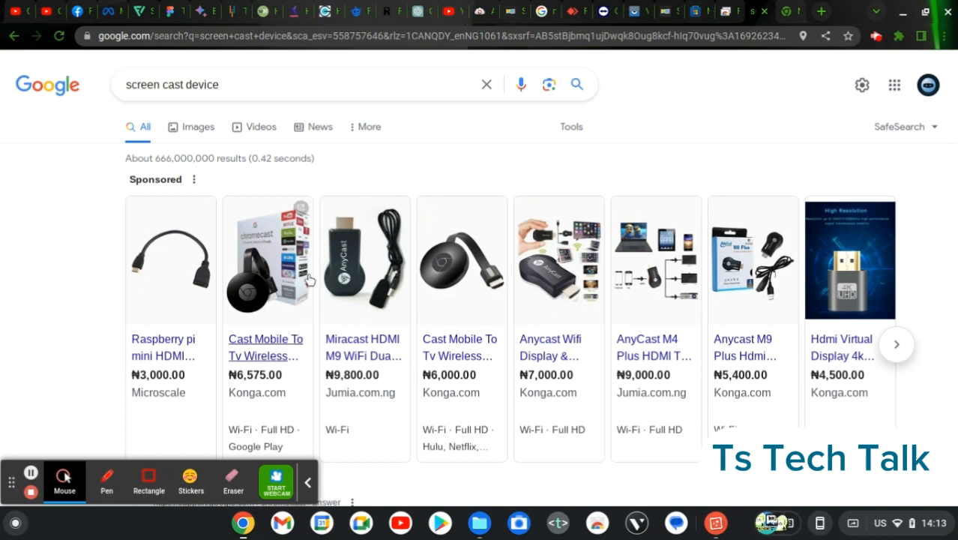
mouse_move(507, 294)
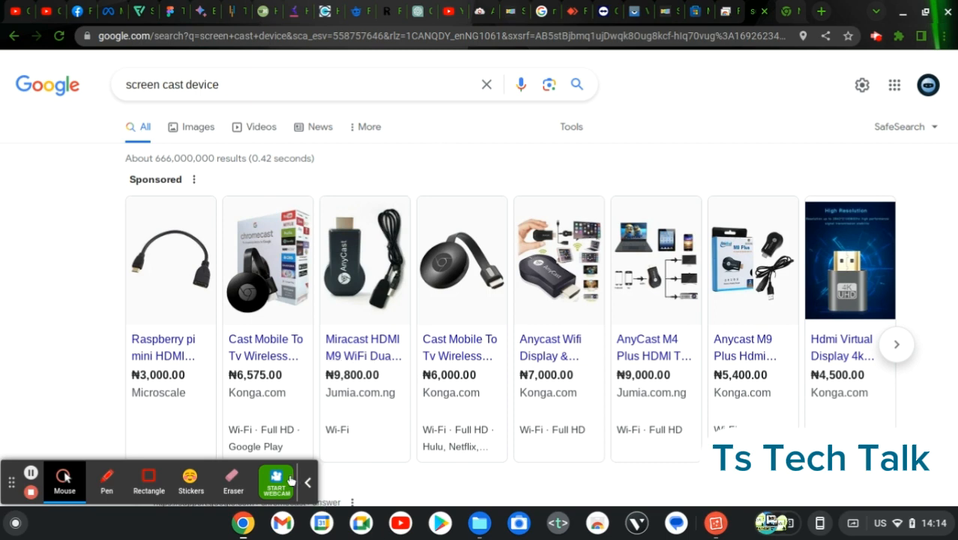
Bring up AnyDesk's download page and scroll to the platform tiles row (Windows, macOS, Linux, Chrome OS).
left_click(306, 483)
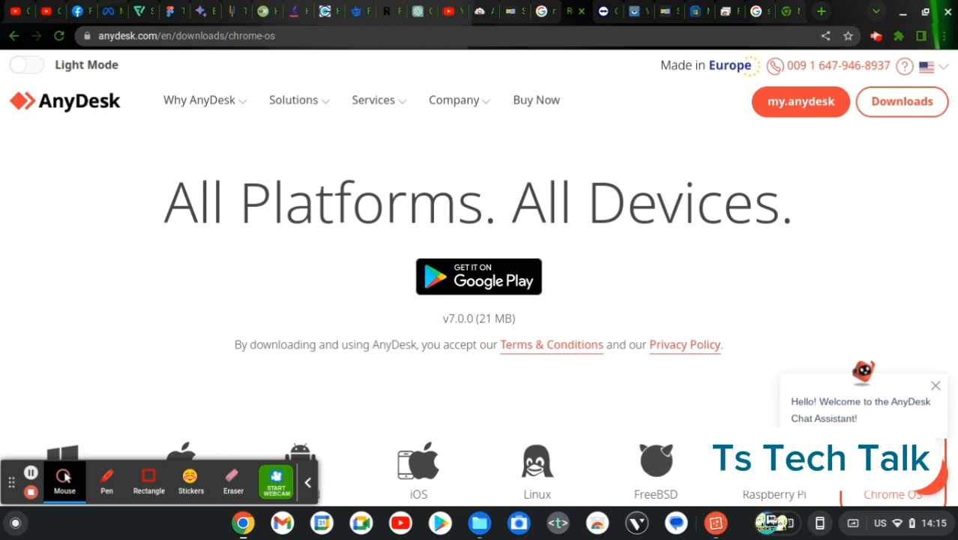
scroll("down", 3)
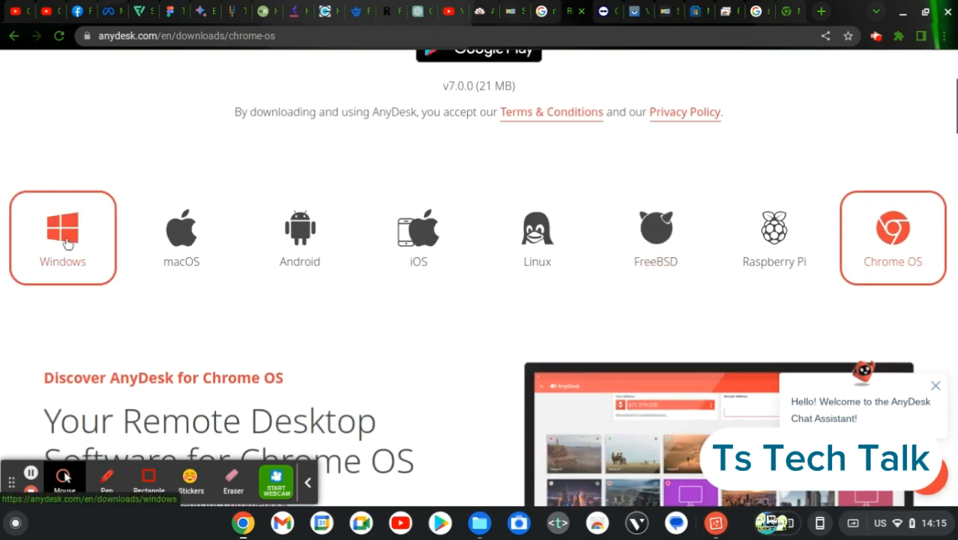
mouse_move(67, 228)
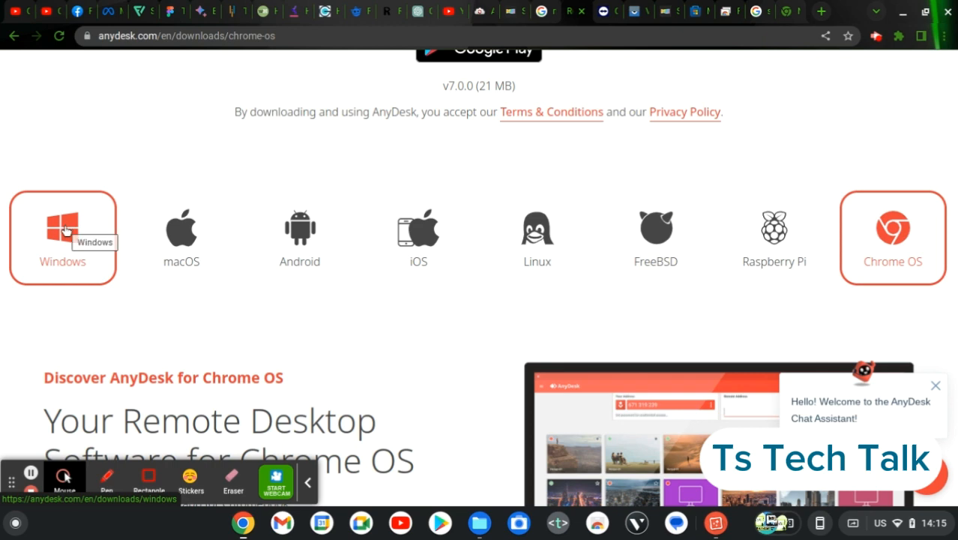
mouse_move(300, 247)
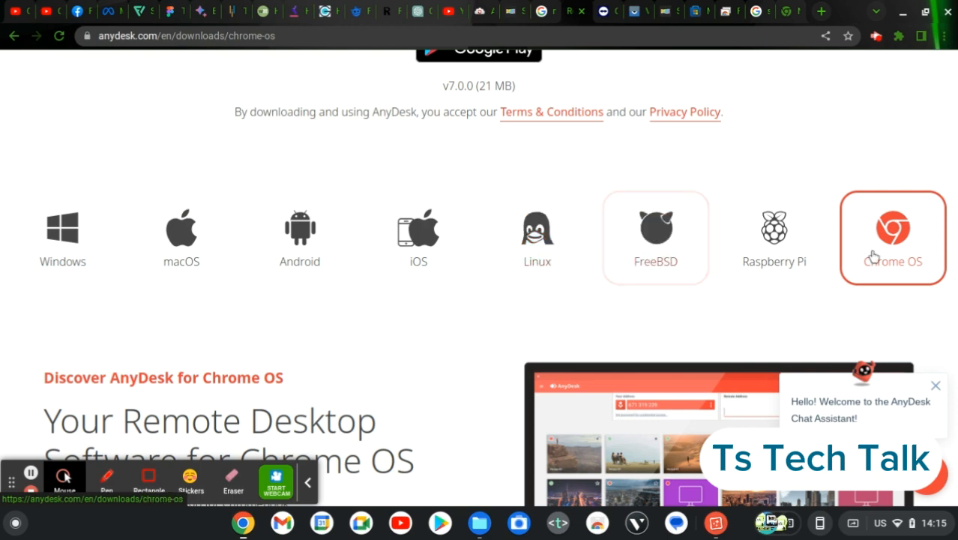
mouse_move(915, 270)
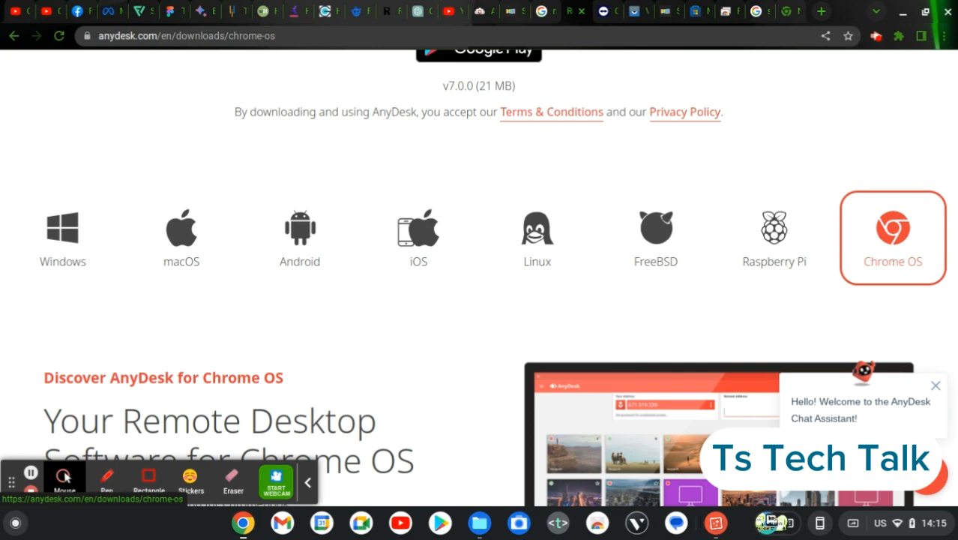
mouse_move(890, 252)
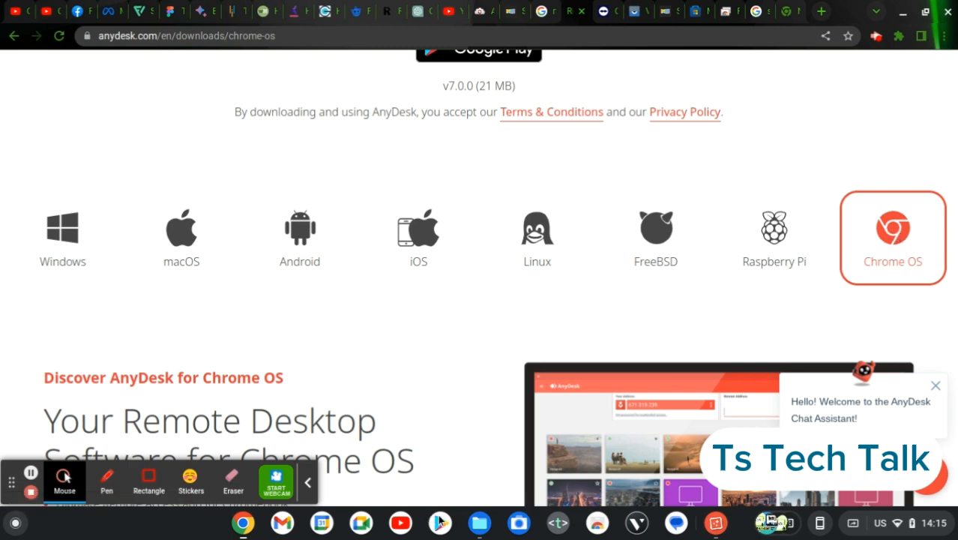
mouse_move(441, 522)
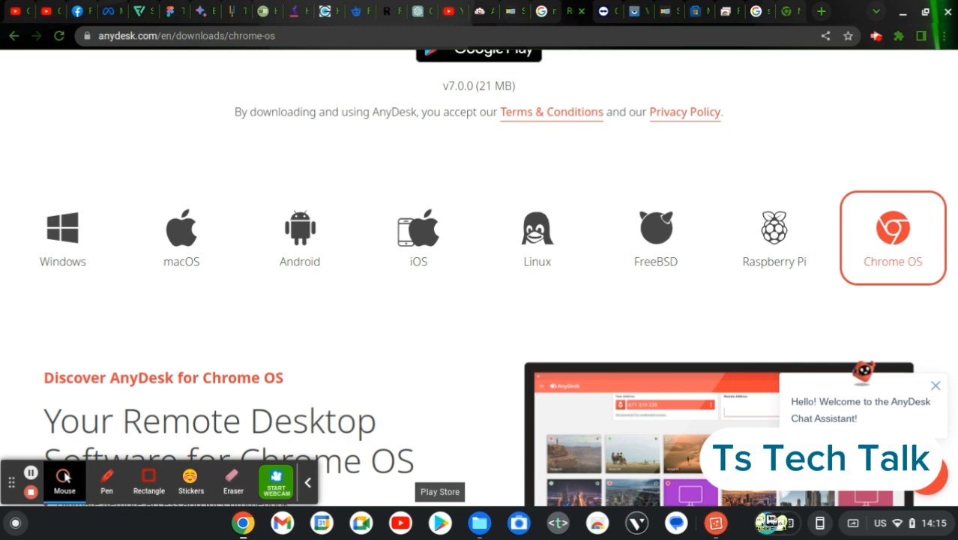
mouse_move(440, 522)
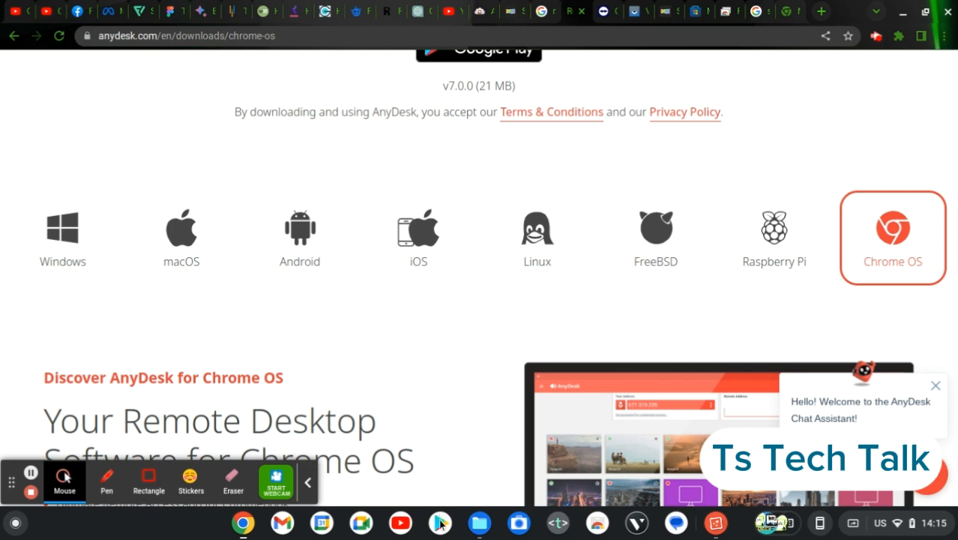
mouse_move(441, 522)
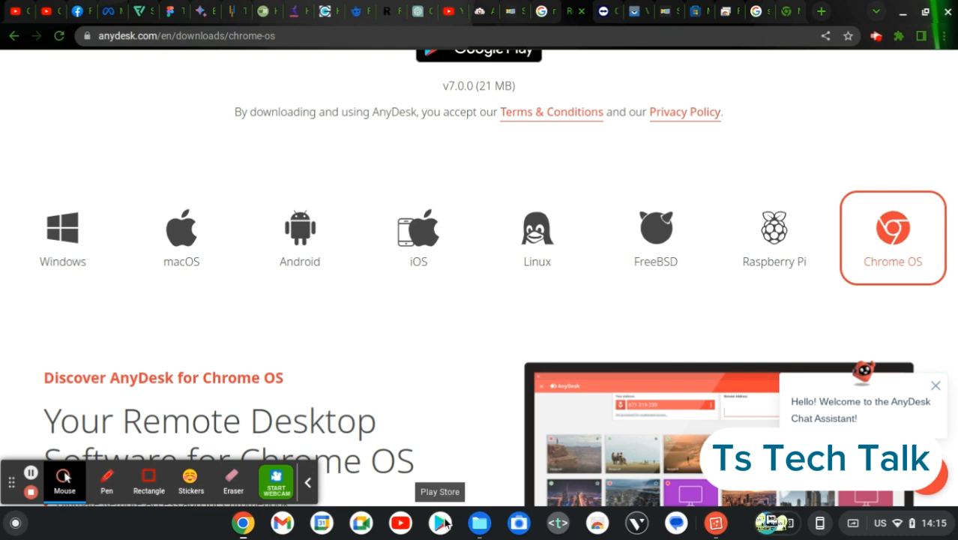
mouse_move(861, 254)
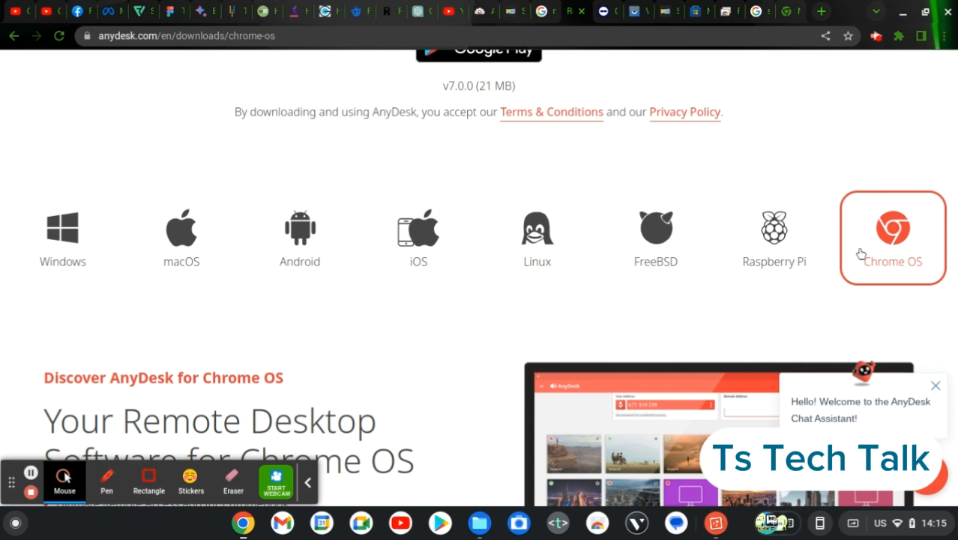
mouse_move(897, 228)
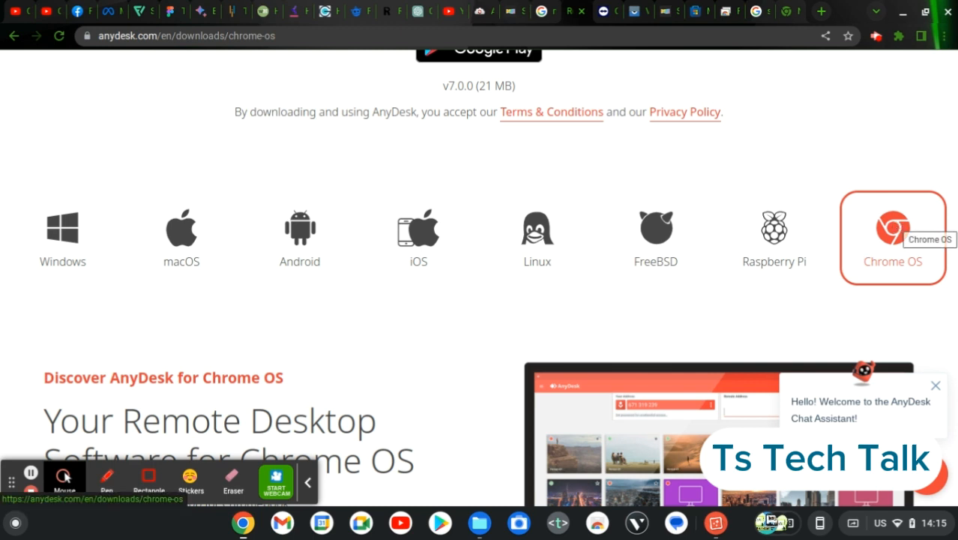
mouse_move(588, 237)
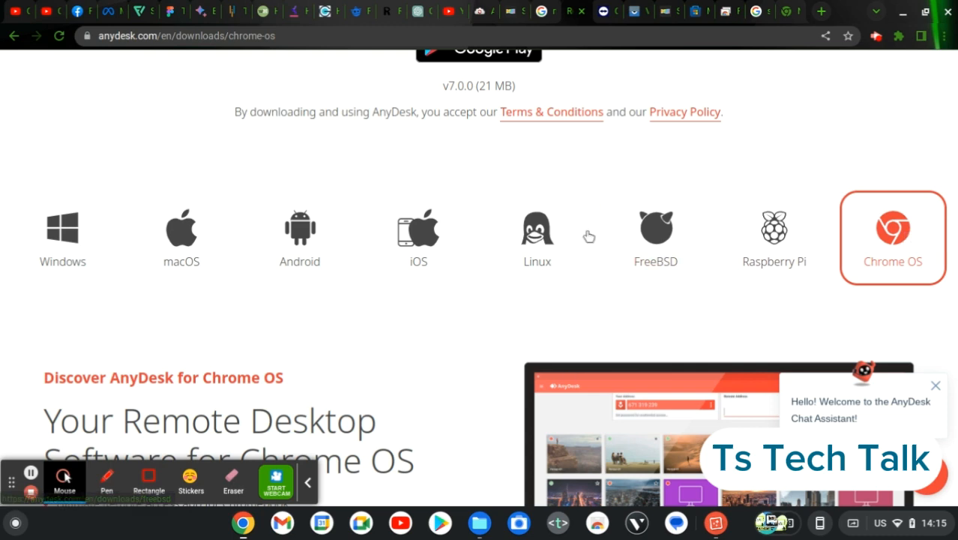
mouse_move(633, 198)
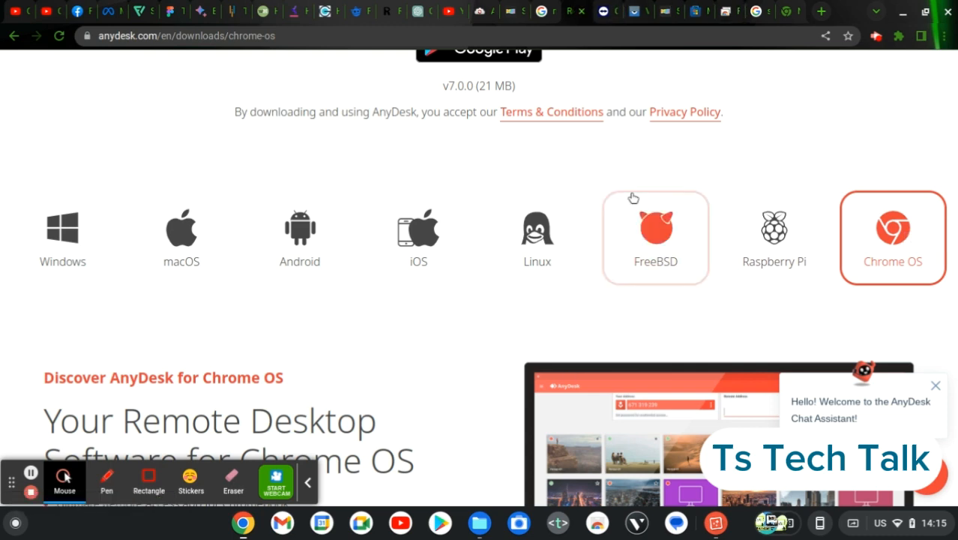
mouse_move(702, 167)
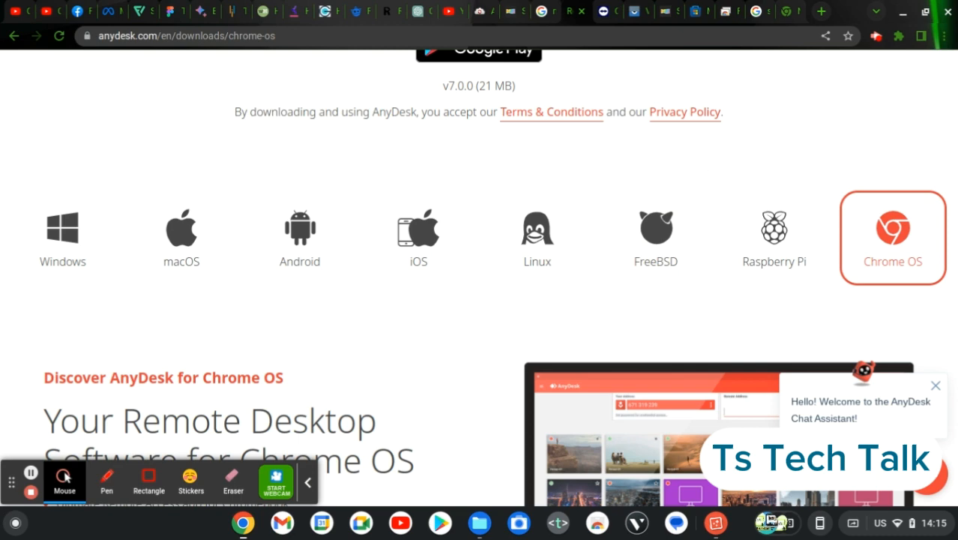
mouse_move(621, 396)
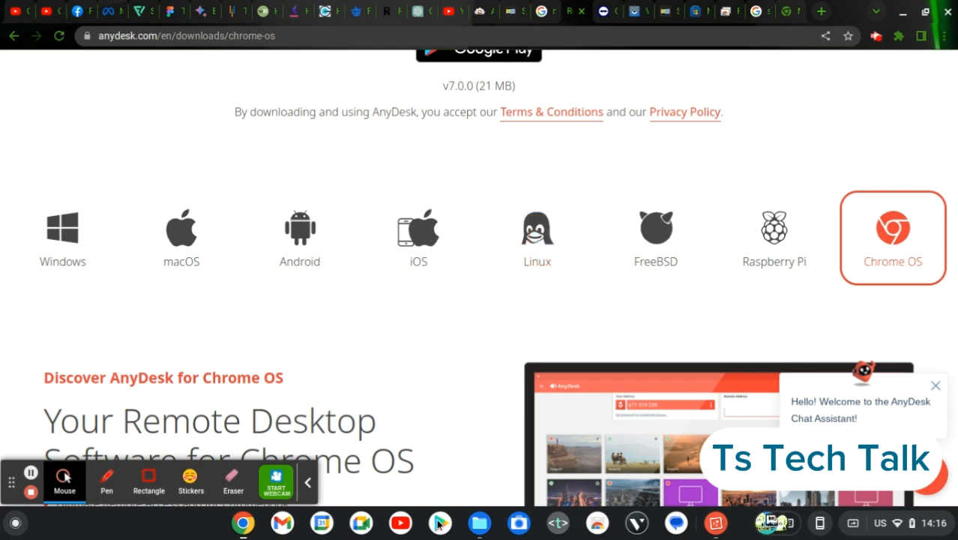
mouse_move(441, 522)
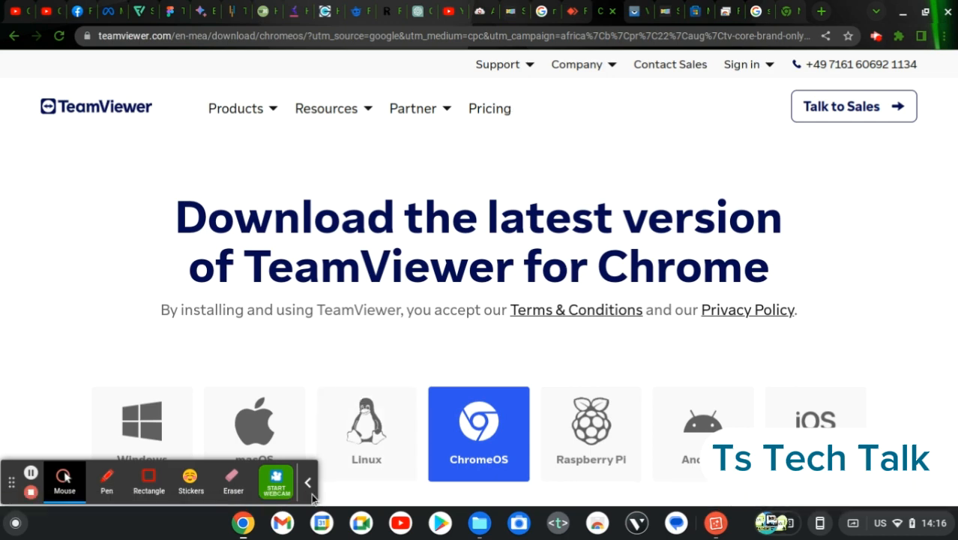
left_click(307, 483)
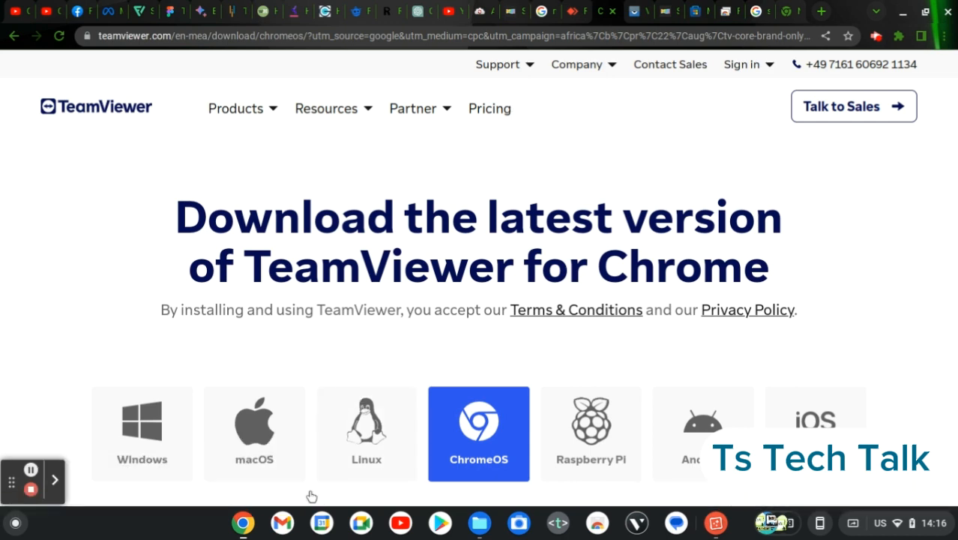
mouse_move(319, 432)
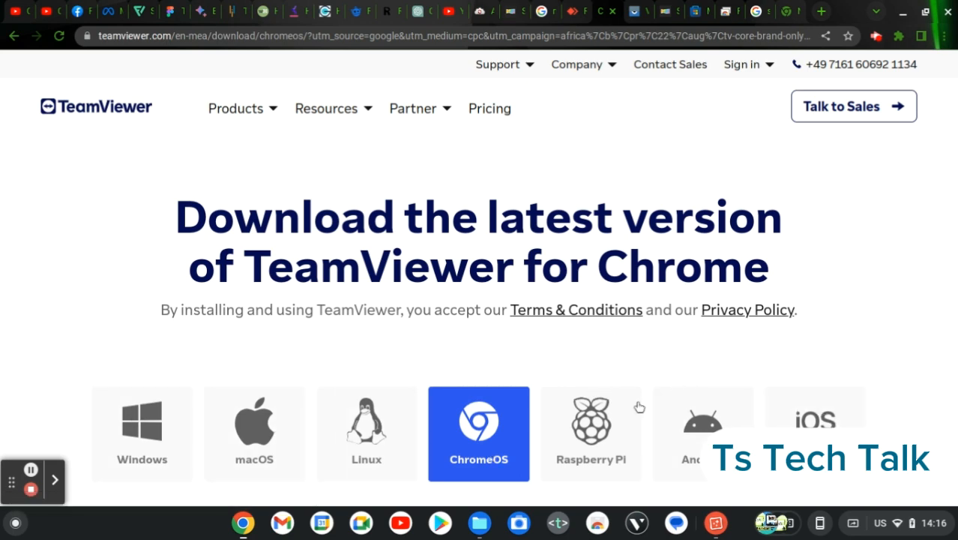
mouse_move(600, 381)
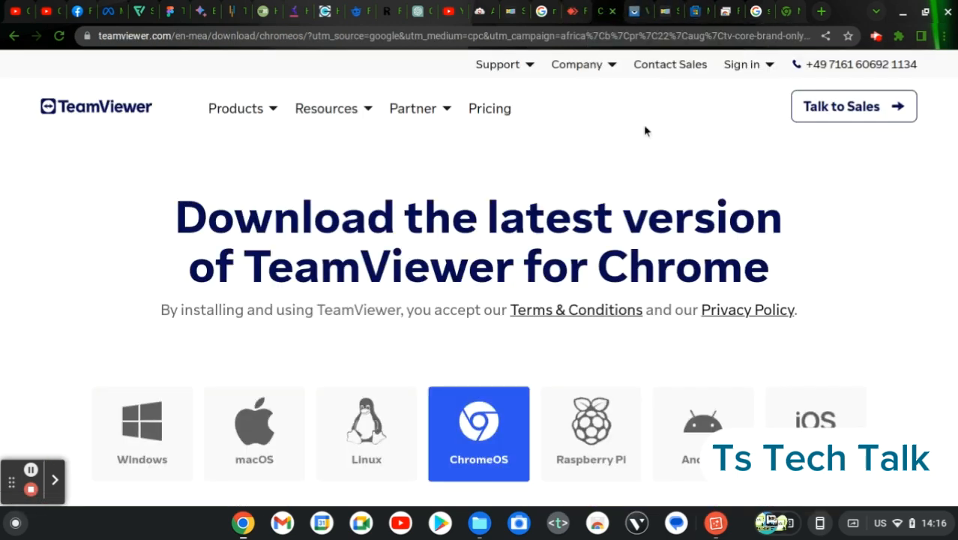
mouse_move(645, 336)
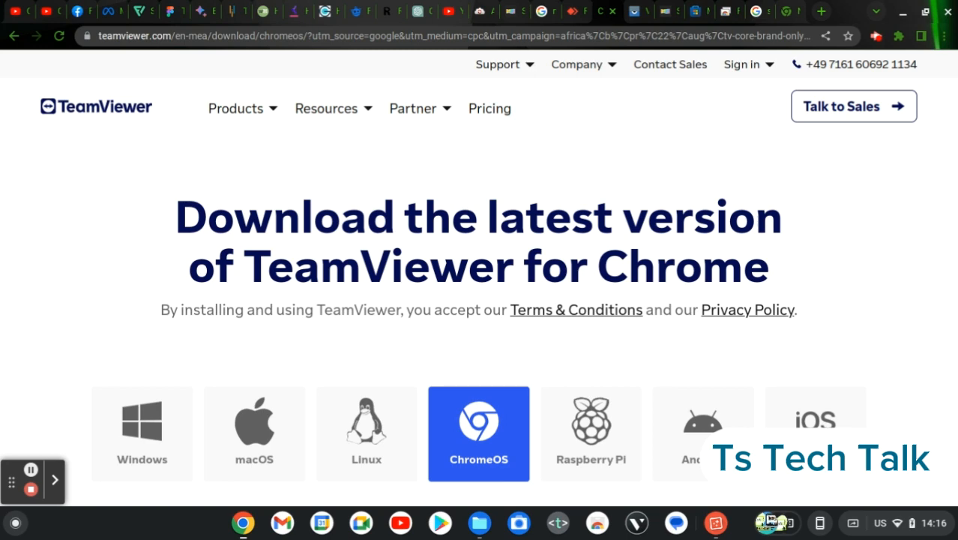
mouse_move(564, 354)
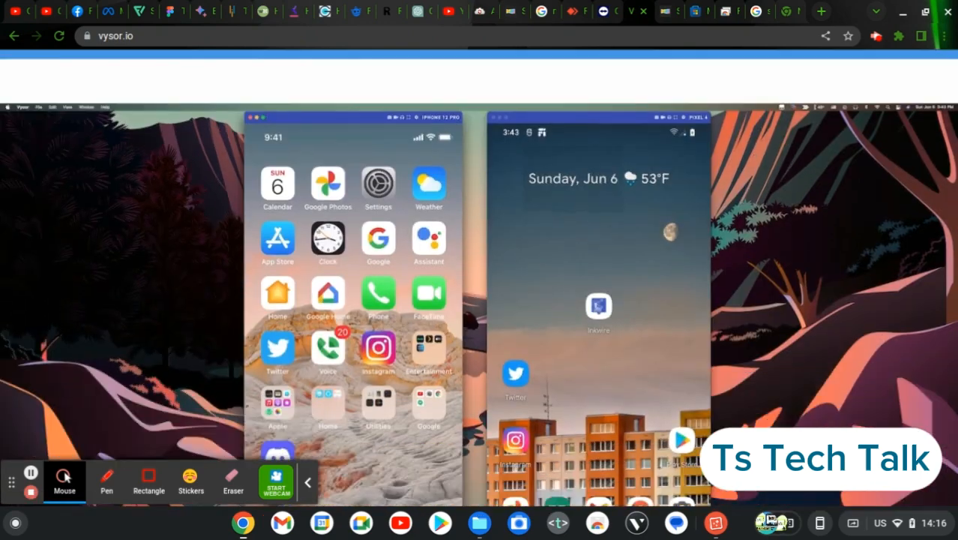
Scroll through vysor.io's Download, Pricing and Support sections and back toward the top.
scroll("down", 3)
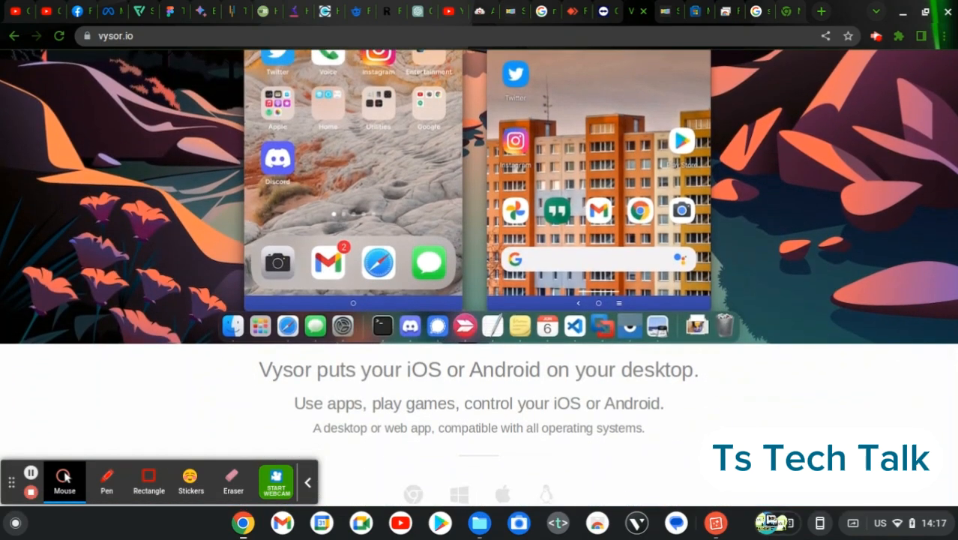
scroll("down", 3)
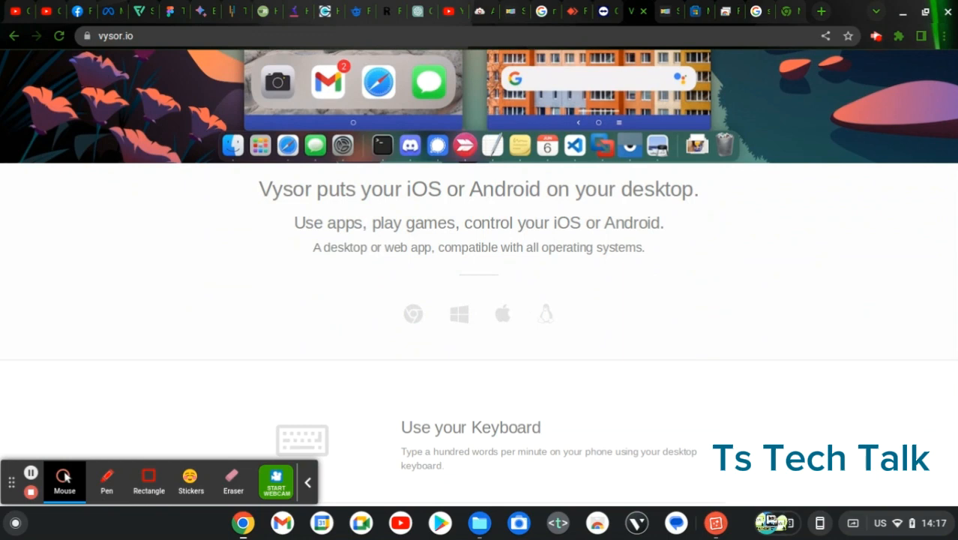
mouse_move(414, 315)
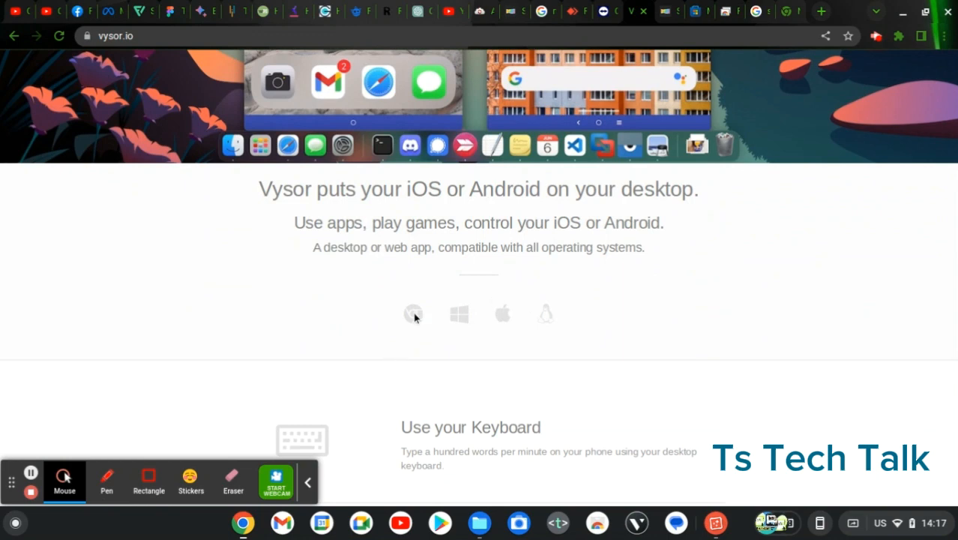
mouse_move(462, 324)
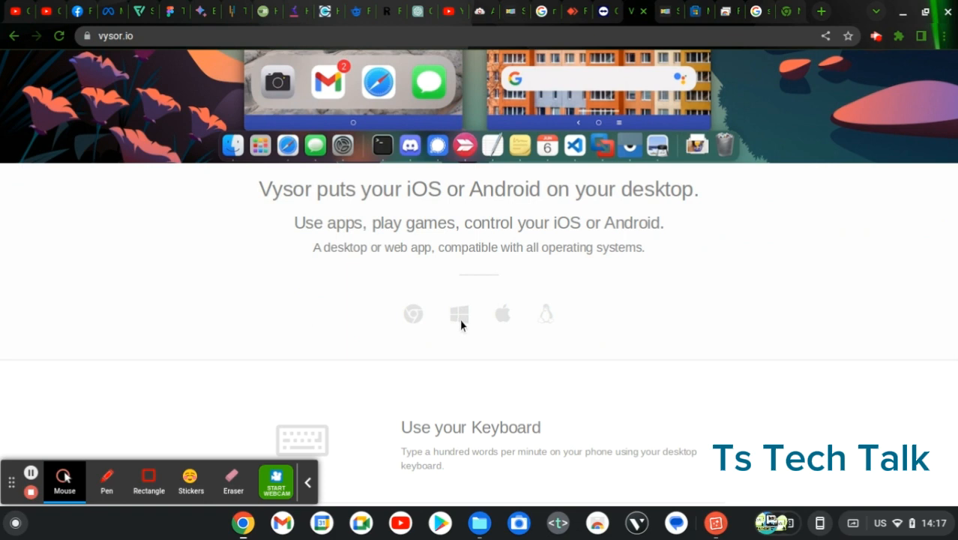
mouse_move(522, 318)
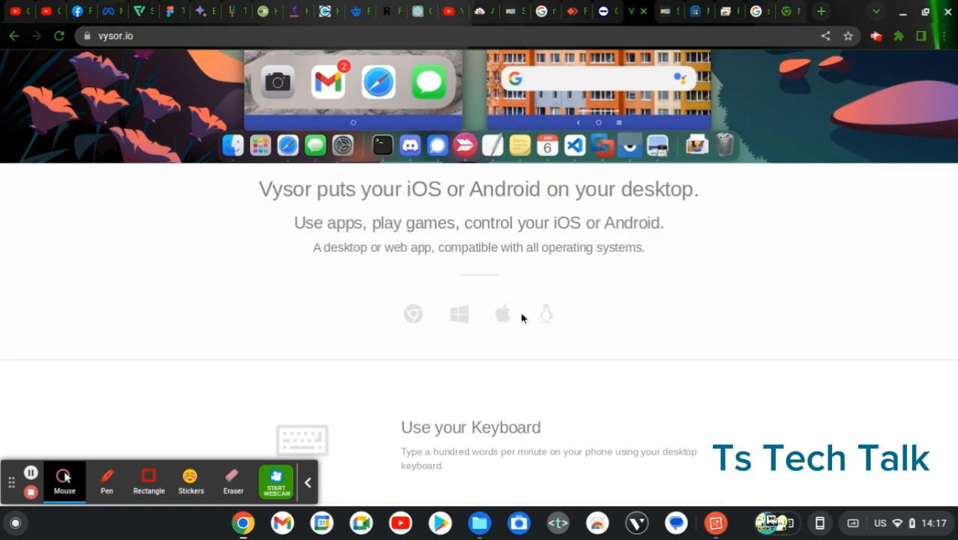
scroll("down", 3)
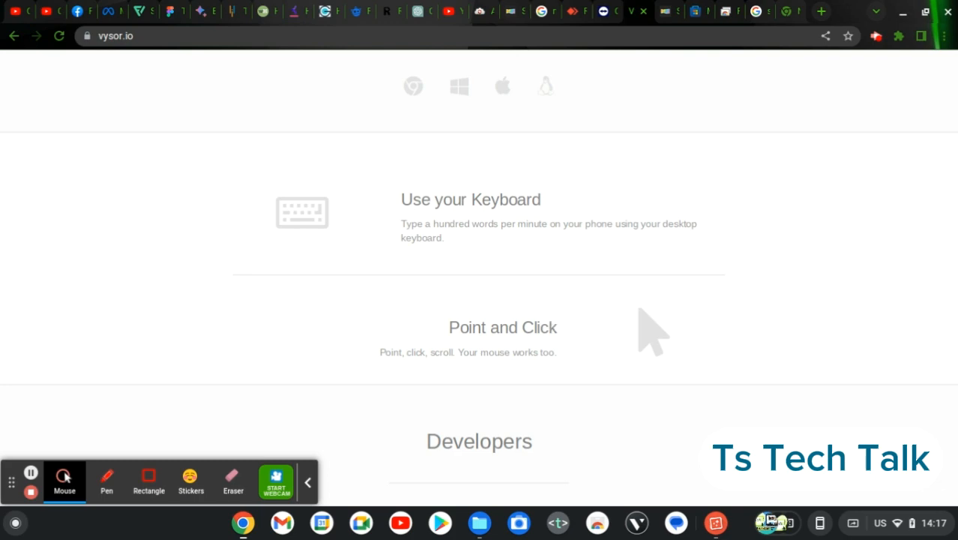
scroll("up", 3)
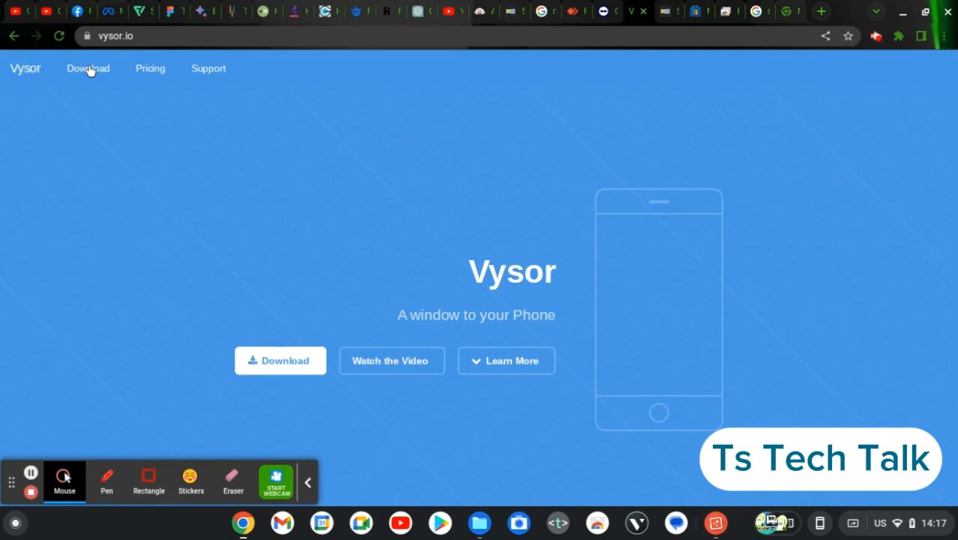
mouse_move(150, 69)
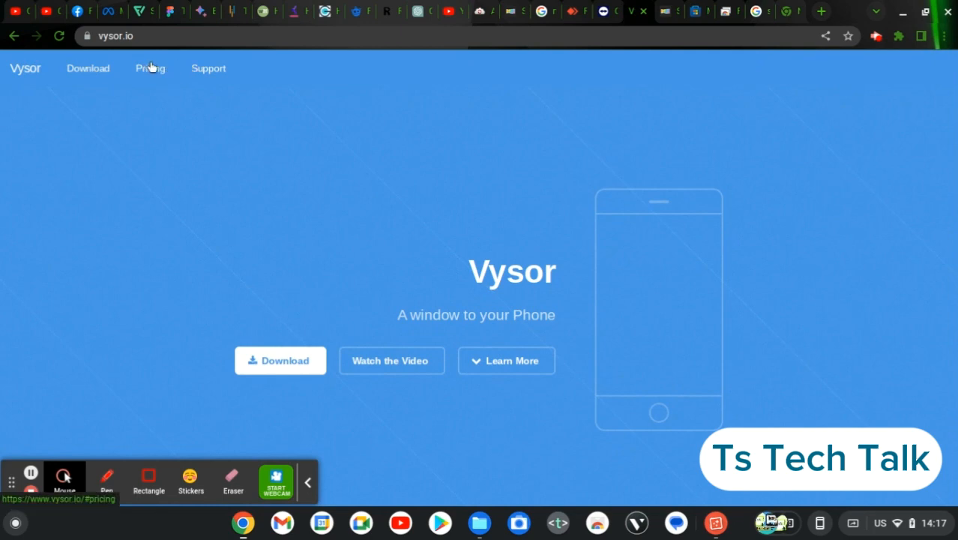
mouse_move(614, 42)
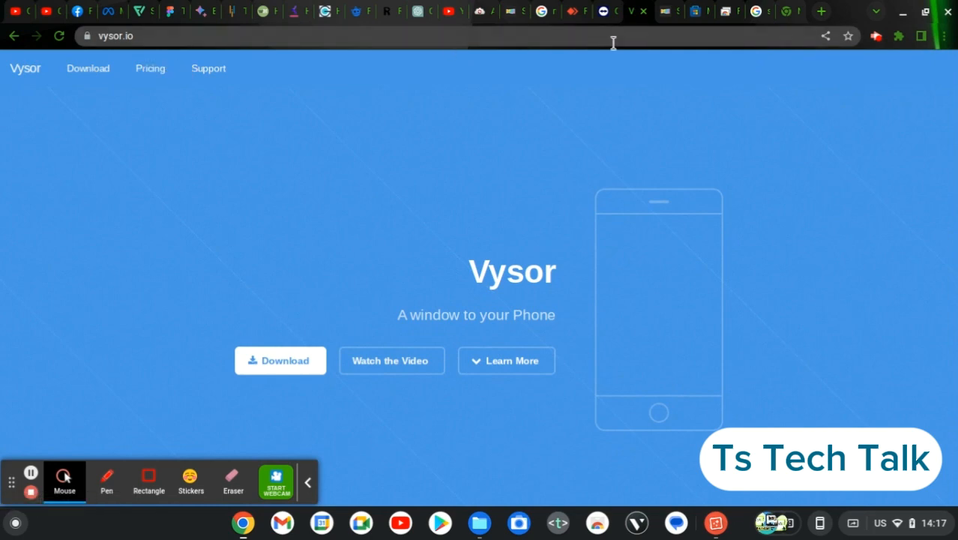
mouse_move(667, 10)
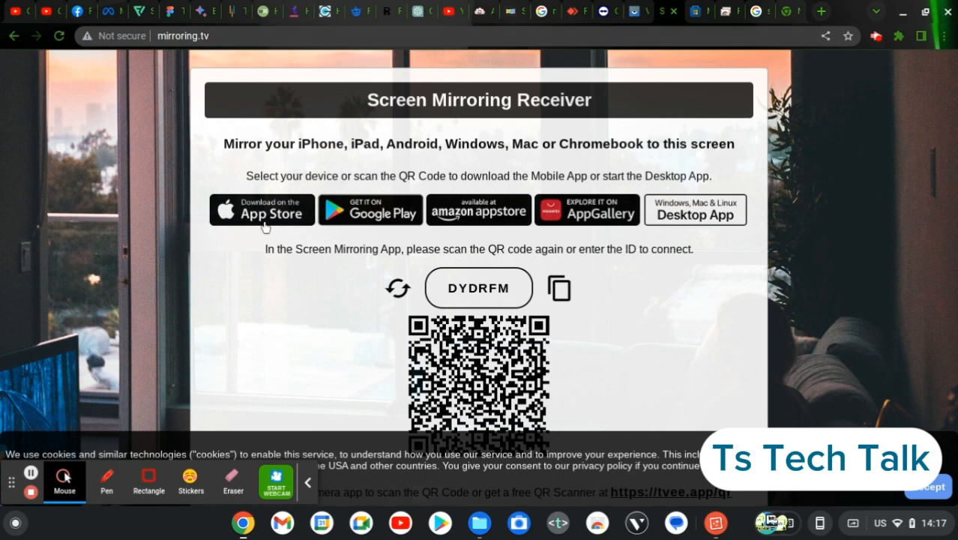
mouse_move(369, 217)
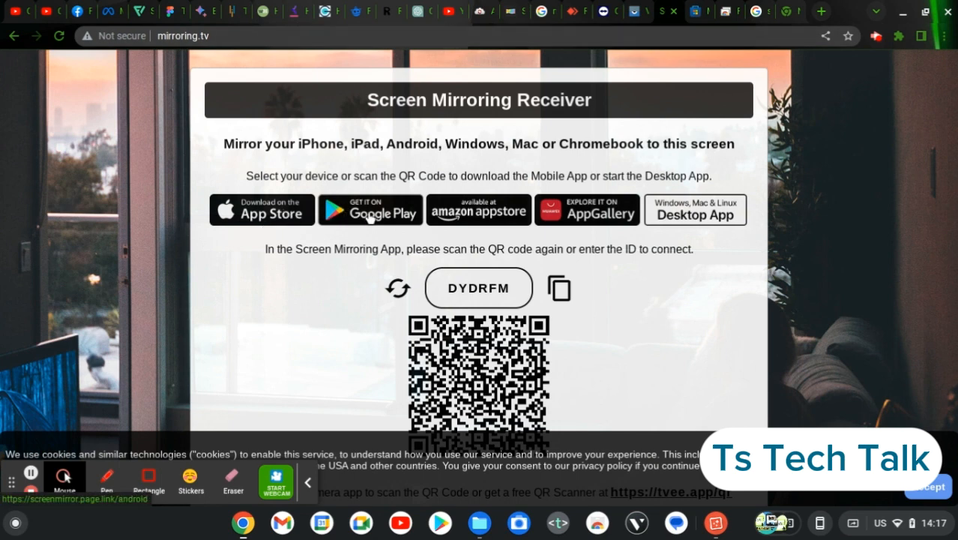
mouse_move(478, 210)
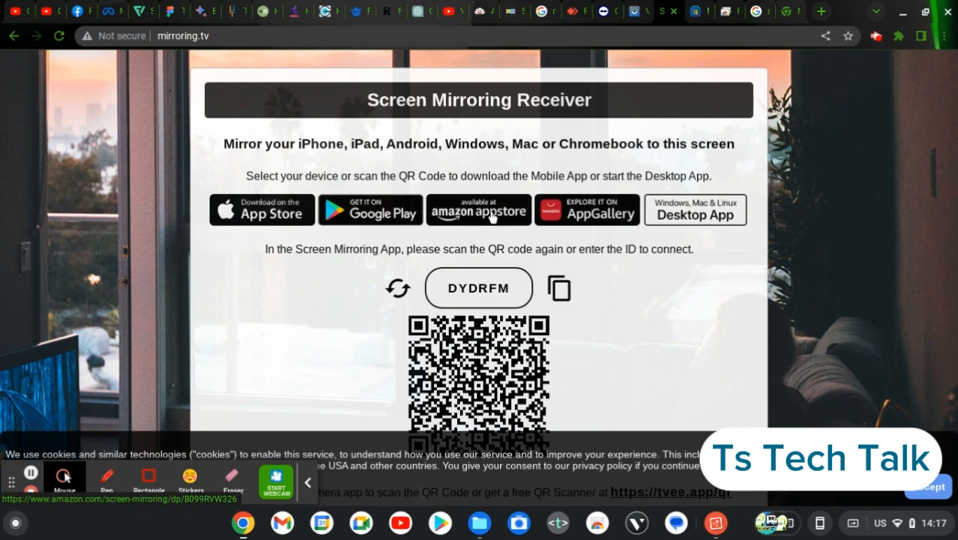
mouse_move(563, 210)
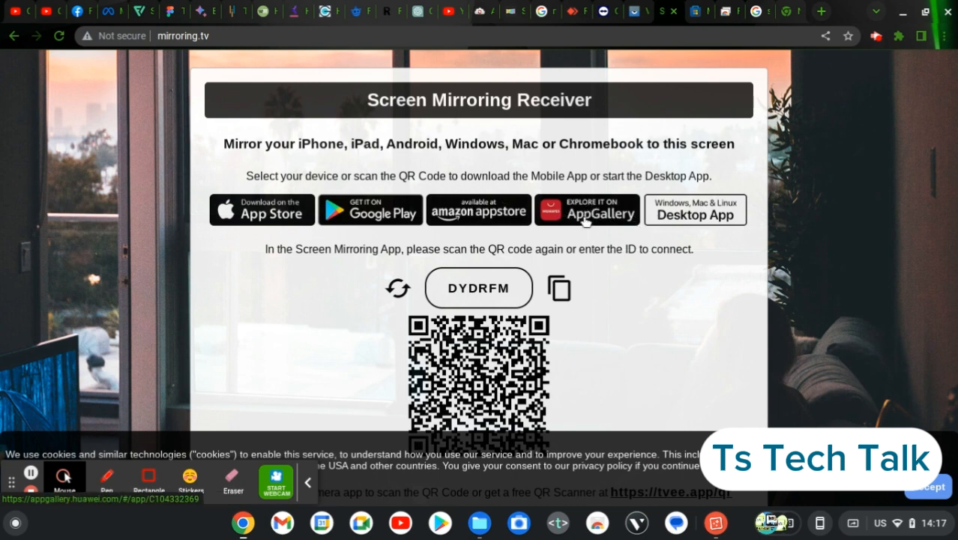
mouse_move(683, 222)
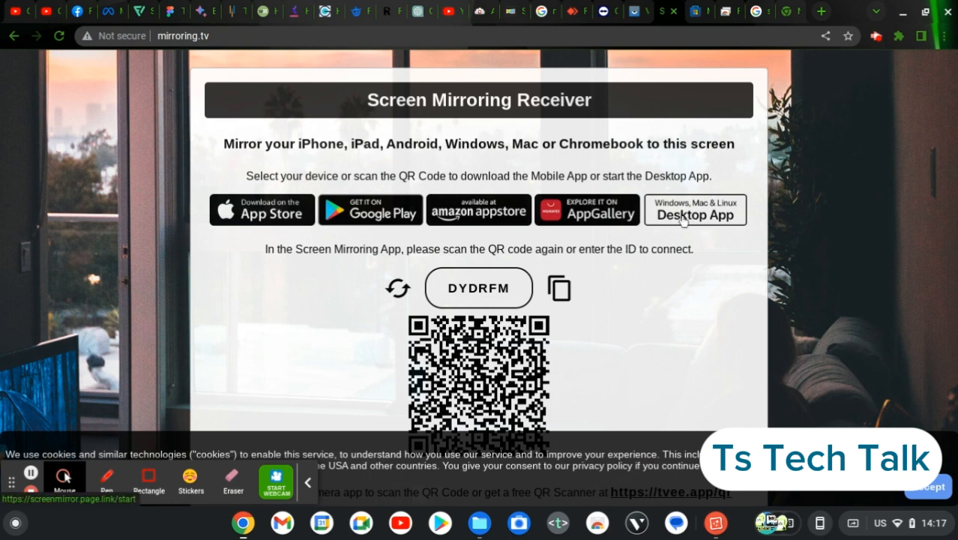
mouse_move(738, 213)
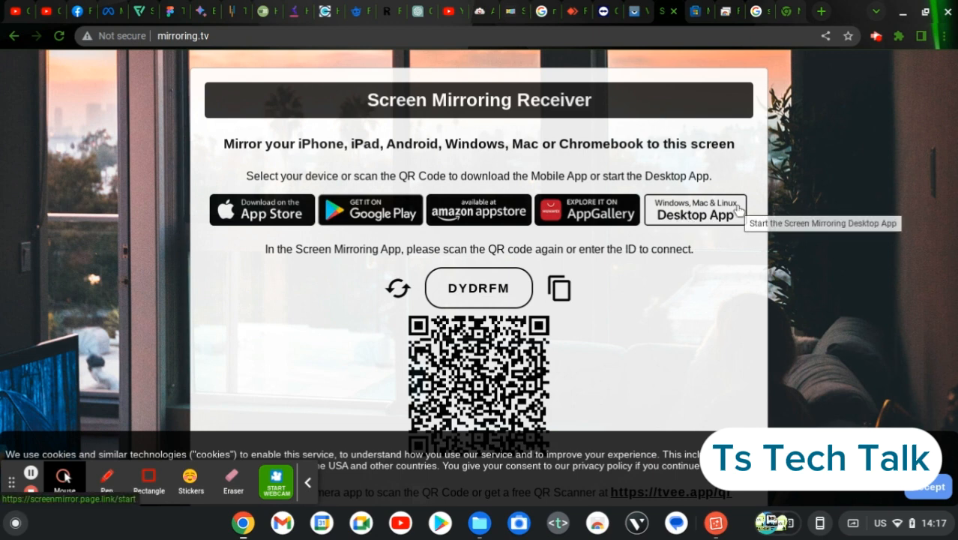
mouse_move(708, 249)
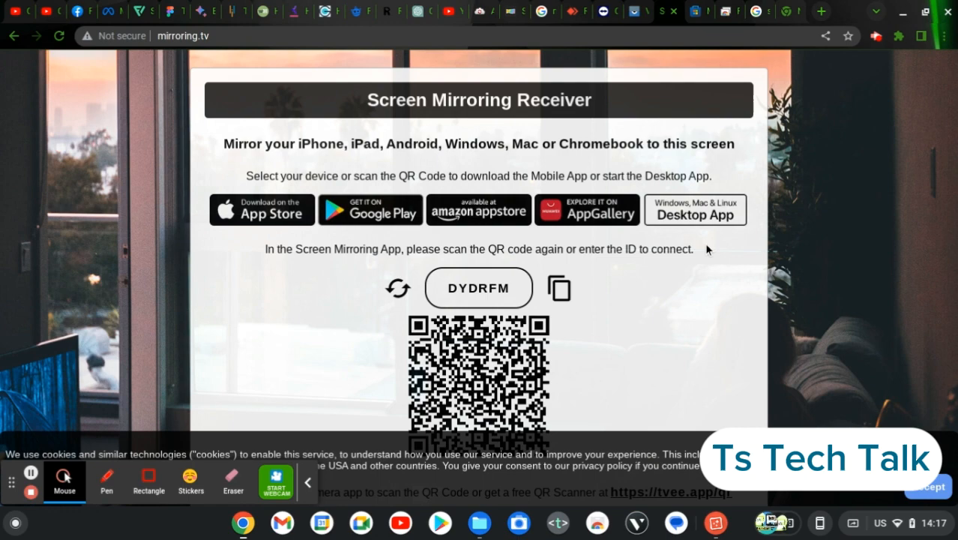
scroll("down", 3)
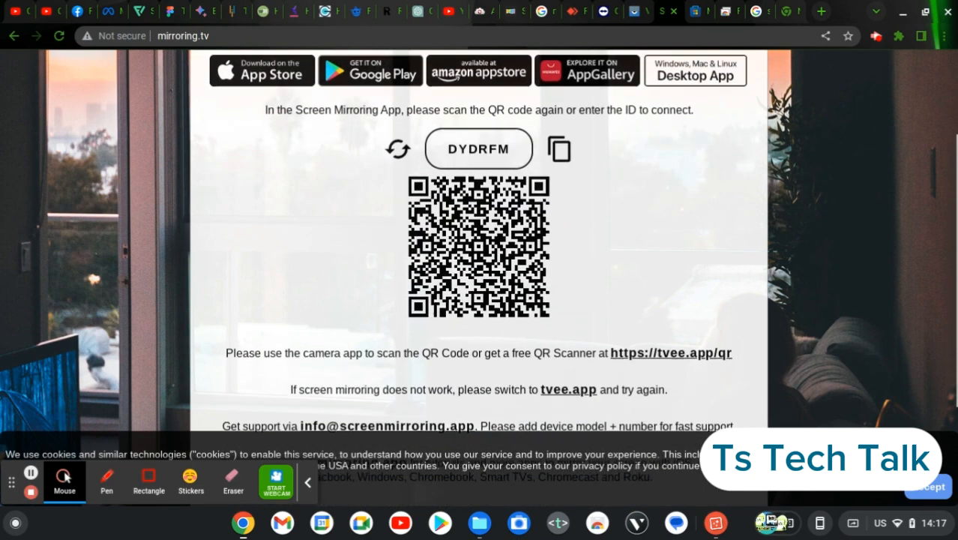
scroll("up", 3)
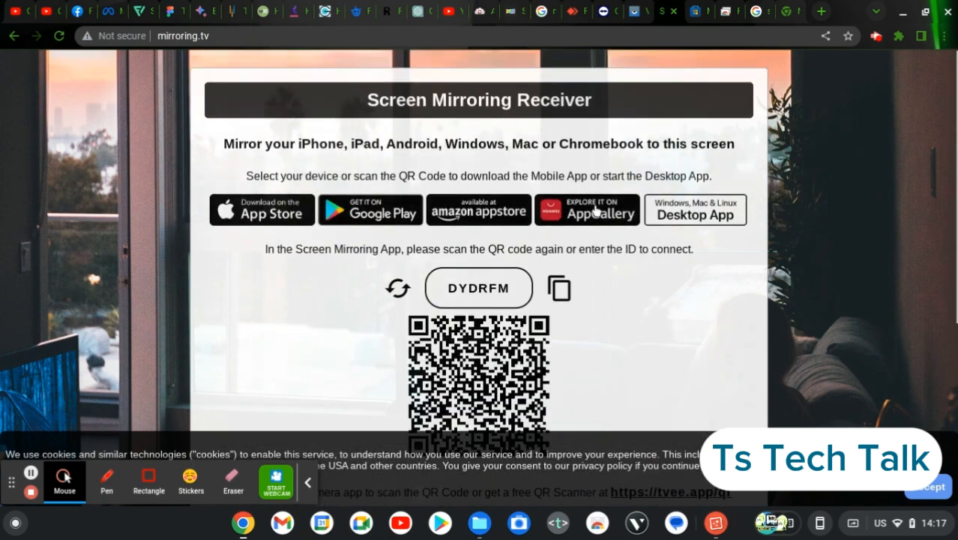
mouse_move(608, 231)
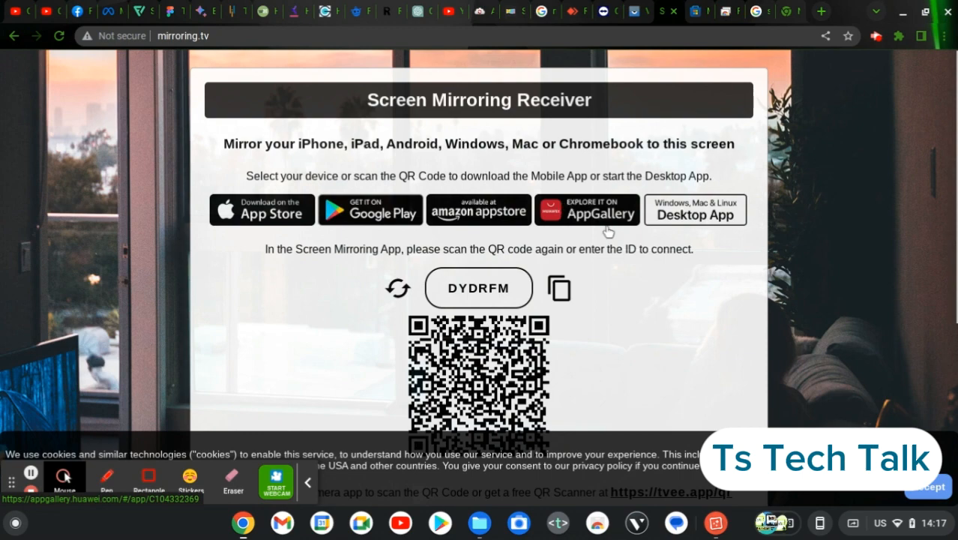
scroll("down", 3)
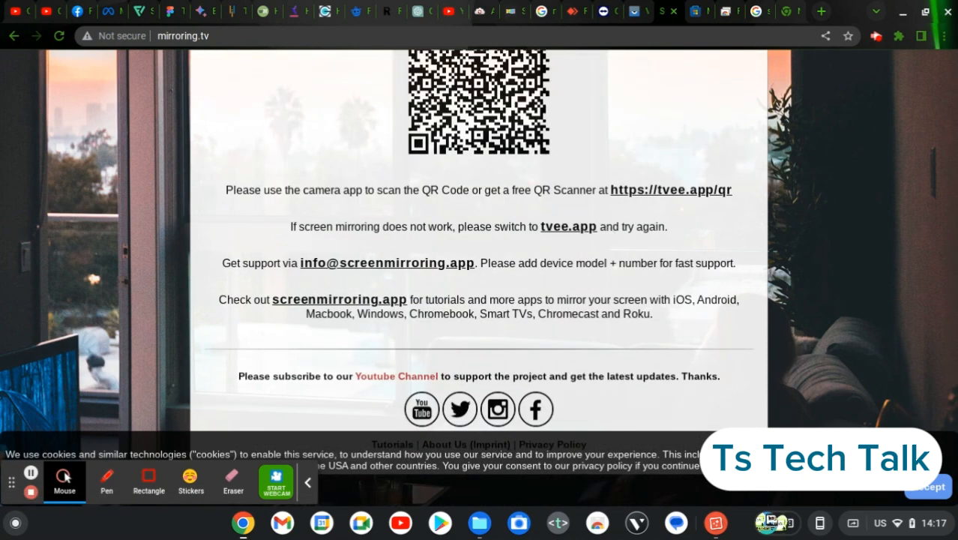
scroll("up", 3)
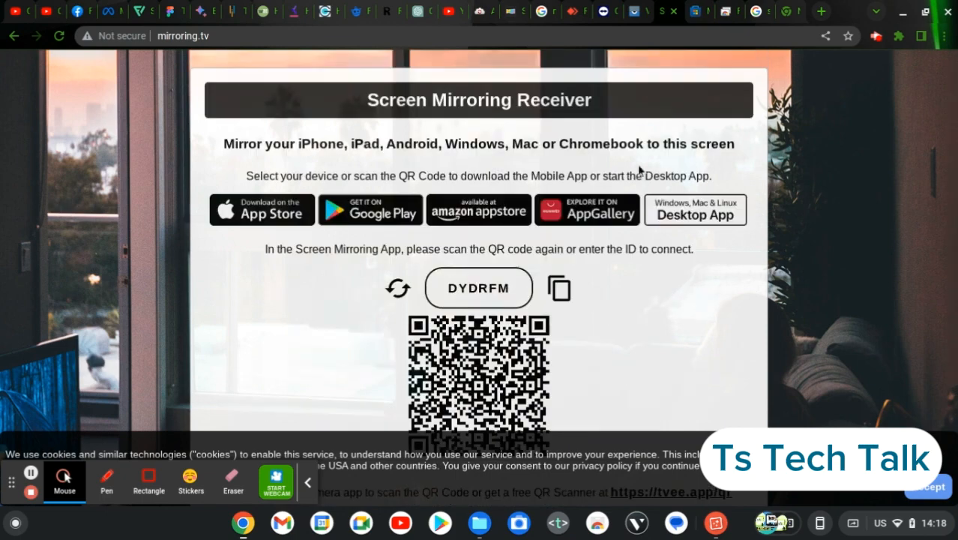
mouse_move(699, 12)
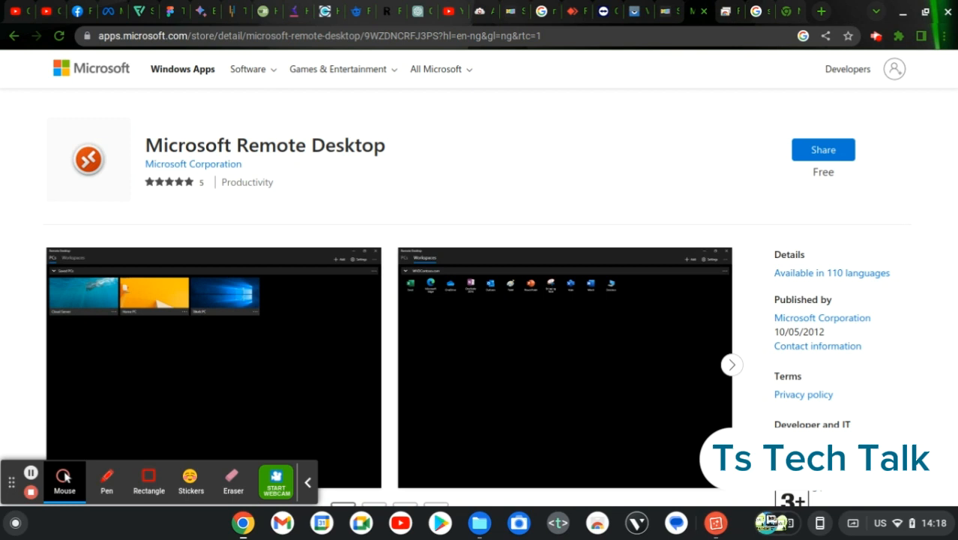
mouse_move(408, 326)
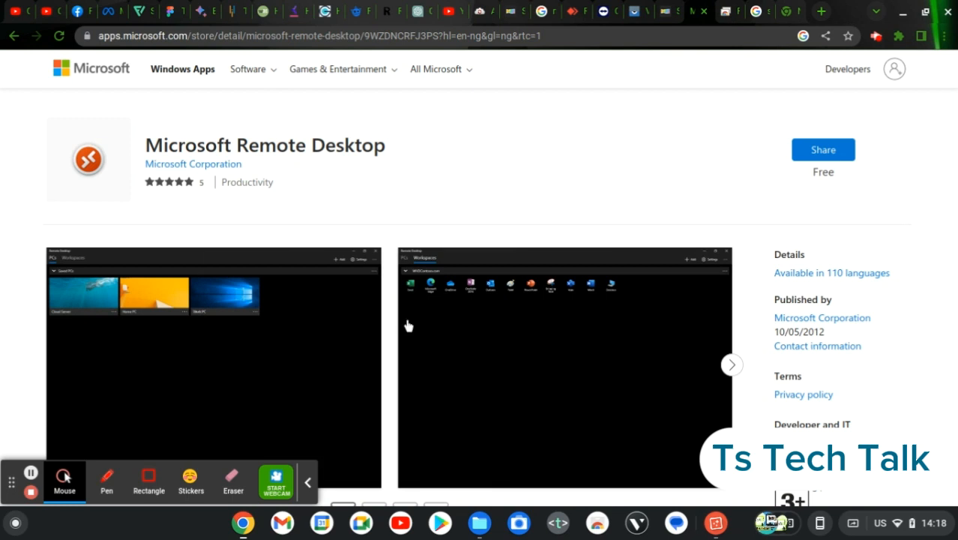
mouse_move(823, 150)
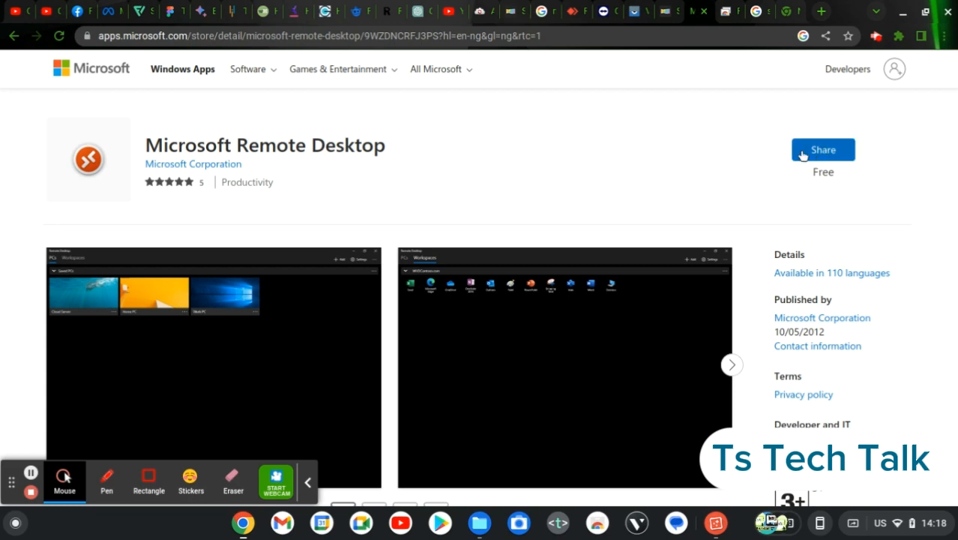
mouse_move(811, 153)
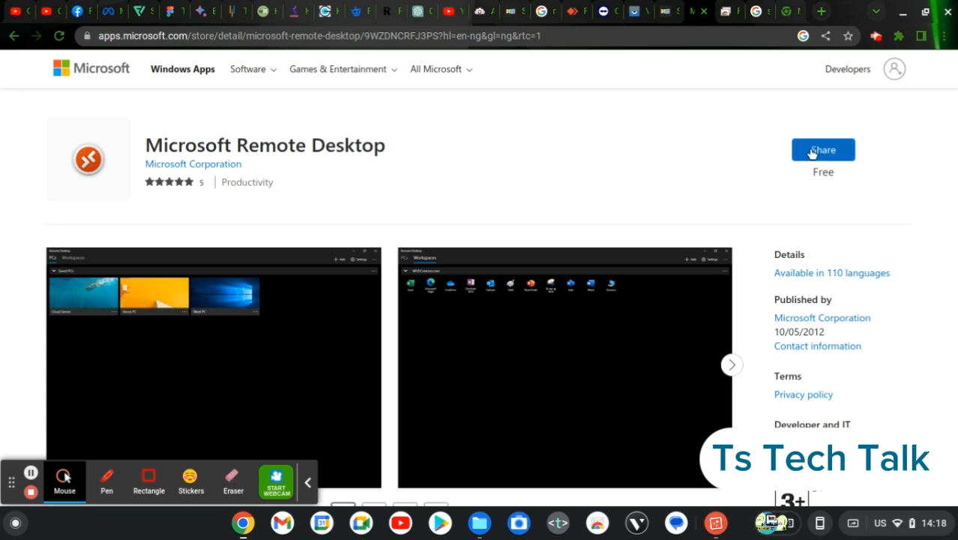
scroll("down", 3)
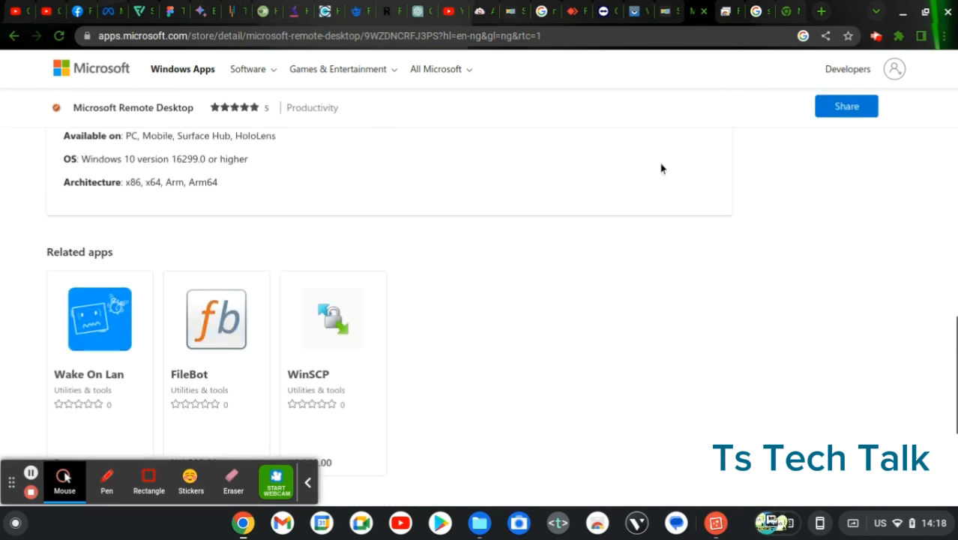
scroll("up", 3)
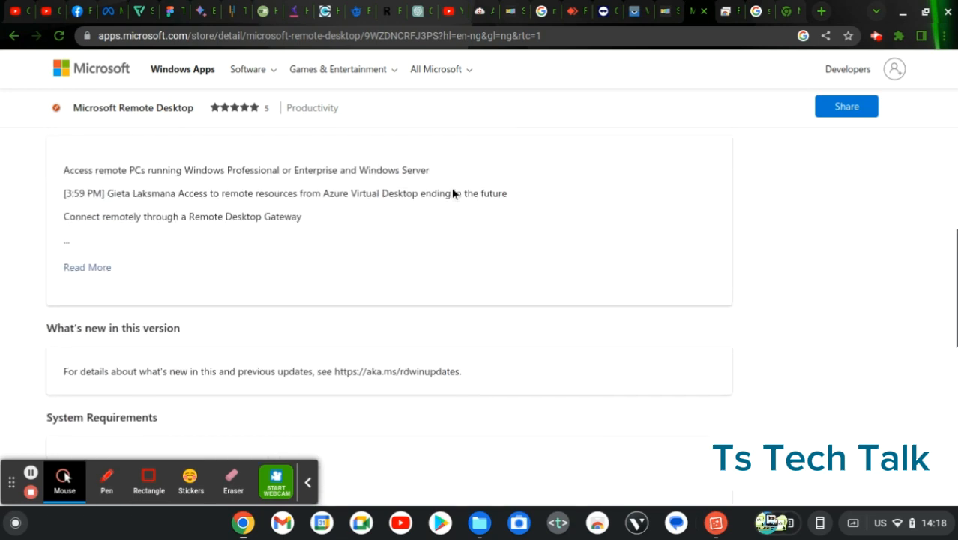
scroll("up", 3)
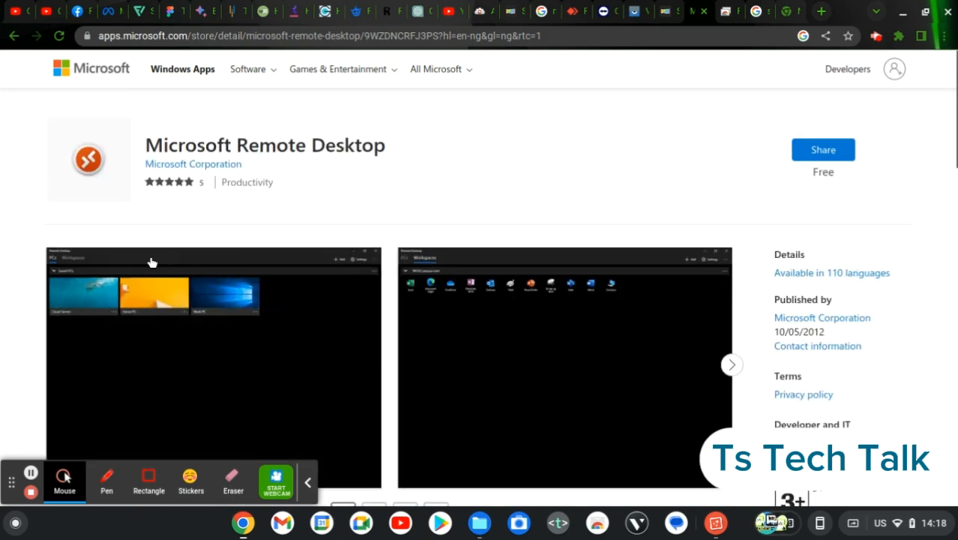
mouse_move(234, 323)
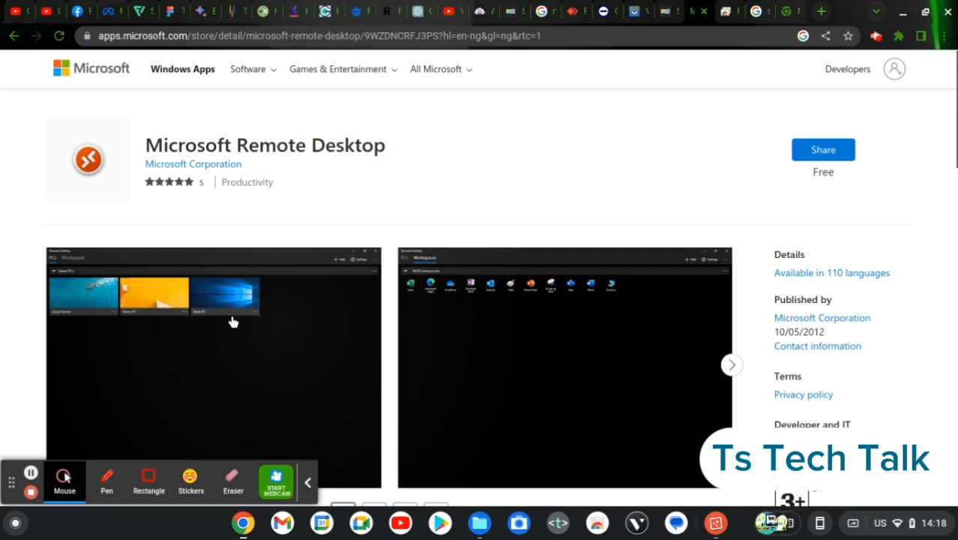
mouse_move(293, 170)
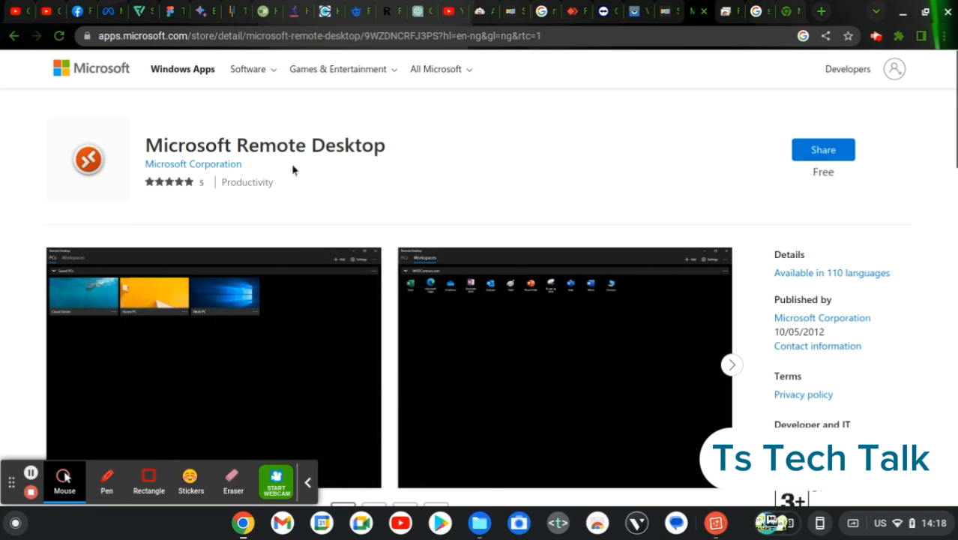
mouse_move(603, 168)
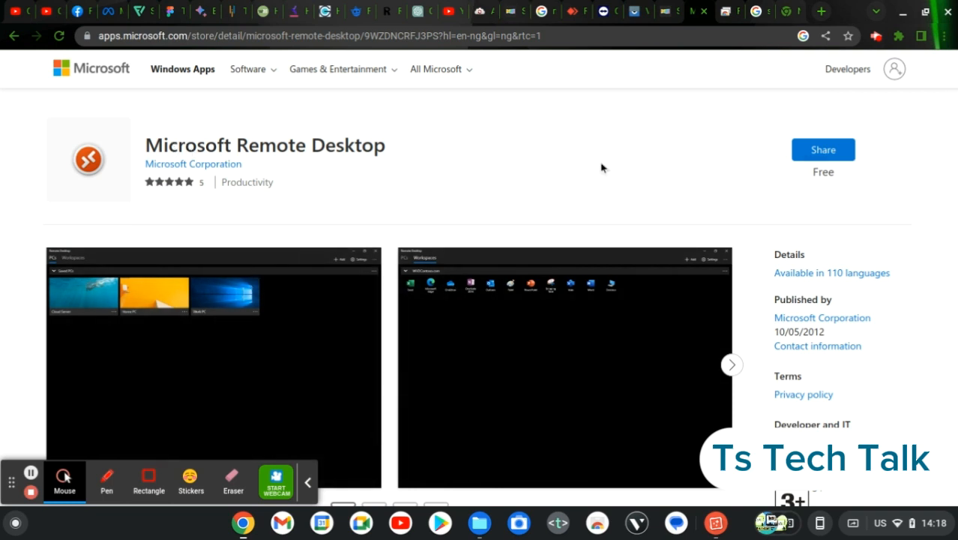
mouse_move(777, 93)
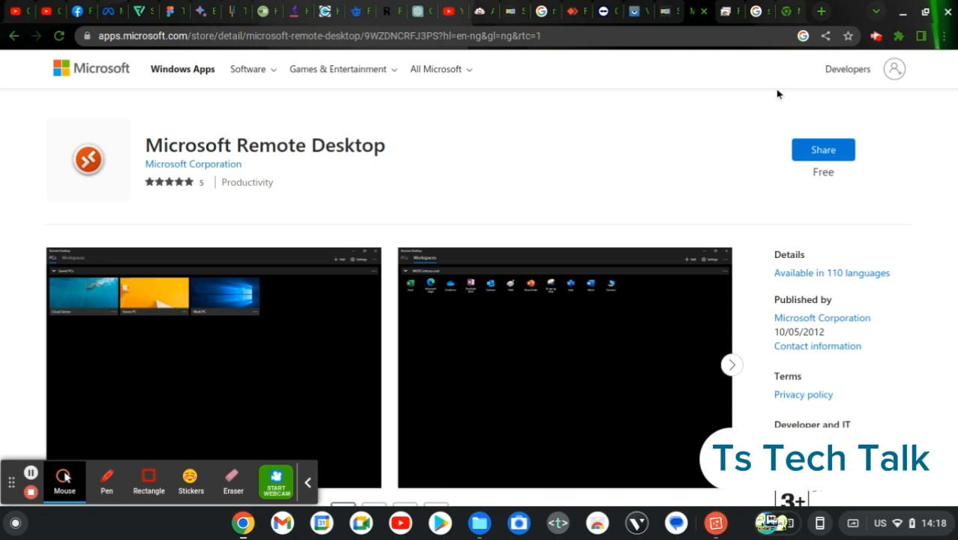
mouse_move(772, 40)
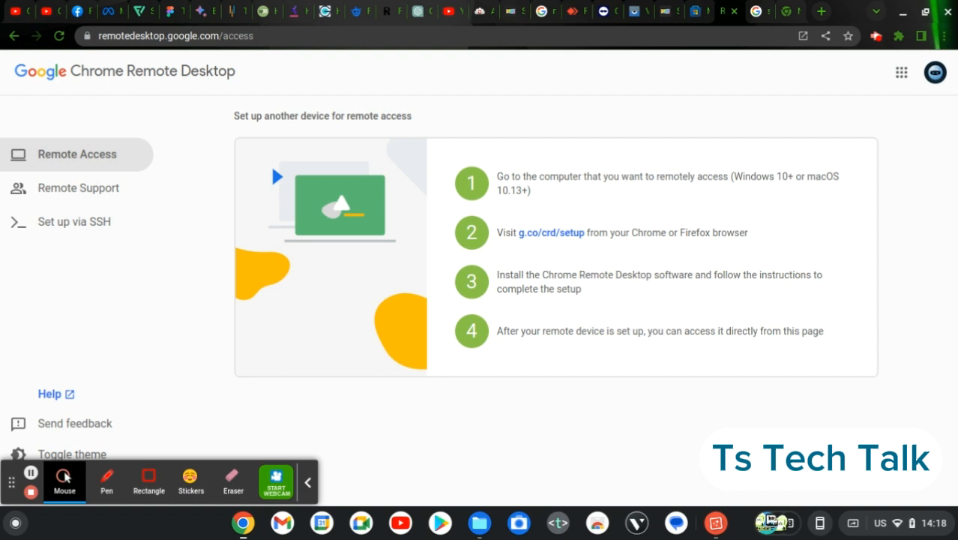
mouse_move(801, 117)
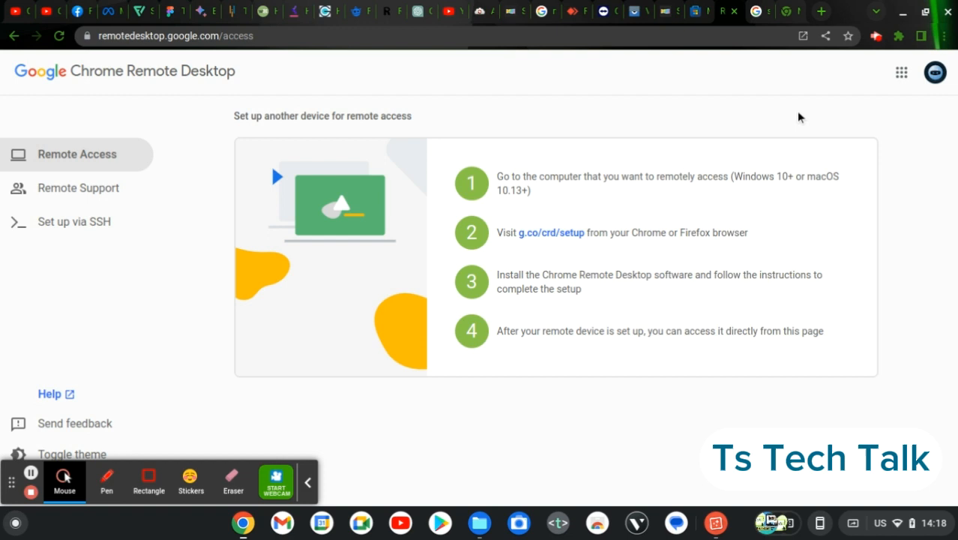
mouse_move(417, 99)
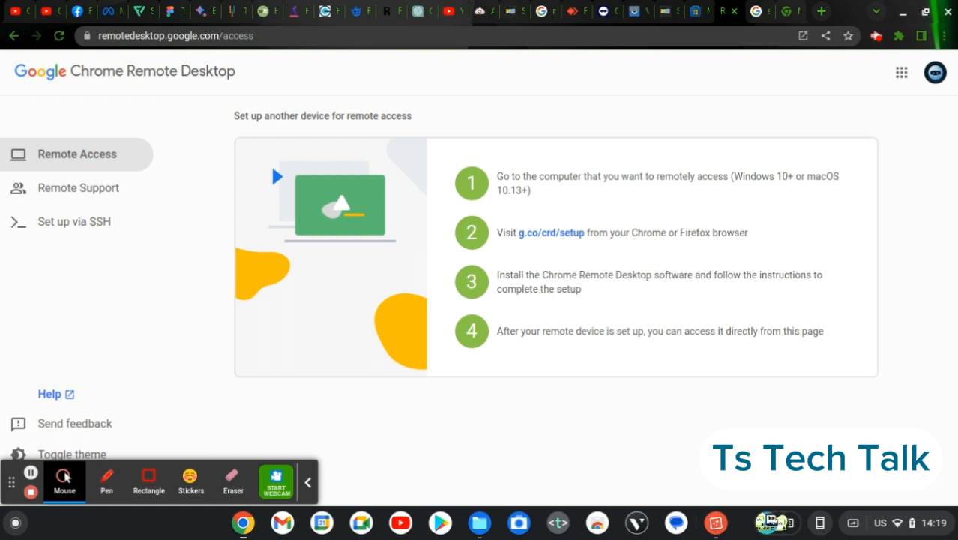
mouse_move(704, 18)
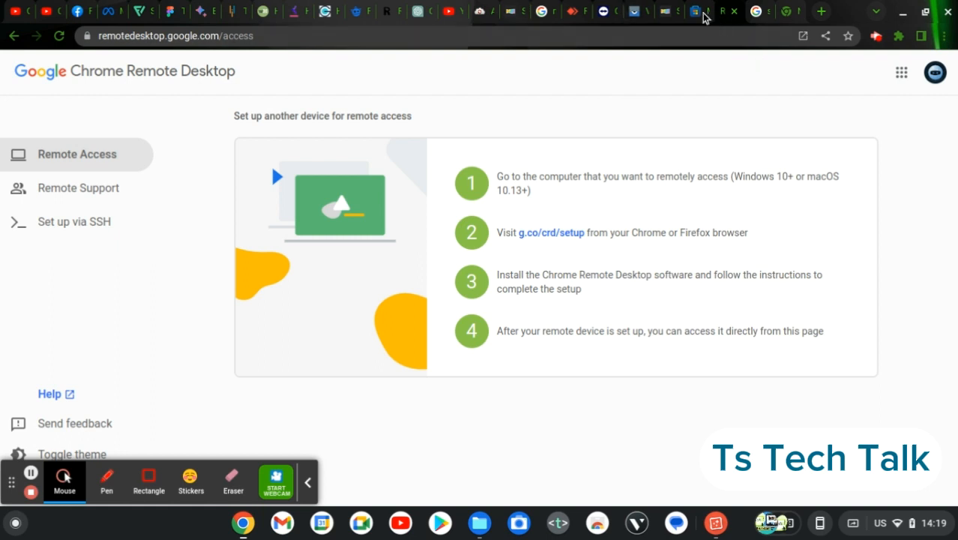
mouse_move(696, 12)
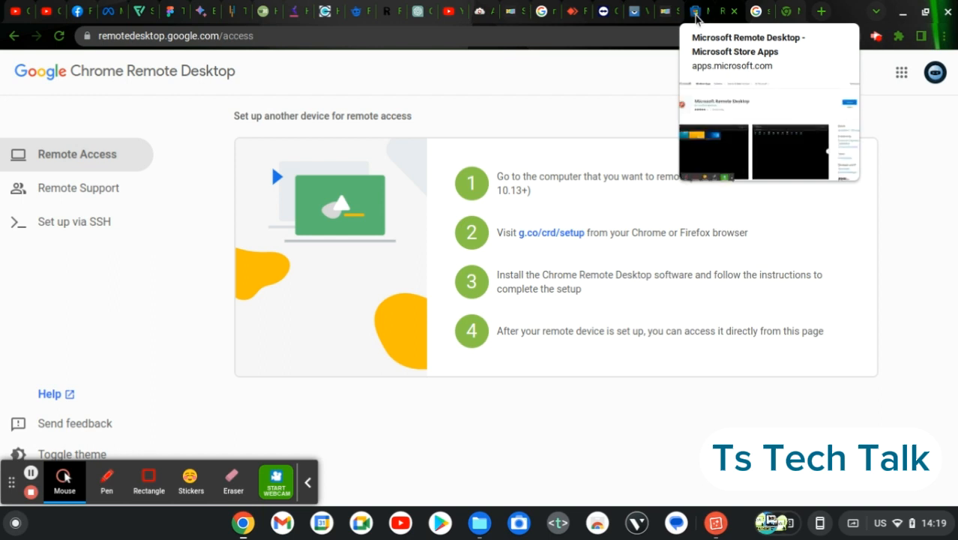
mouse_move(693, 42)
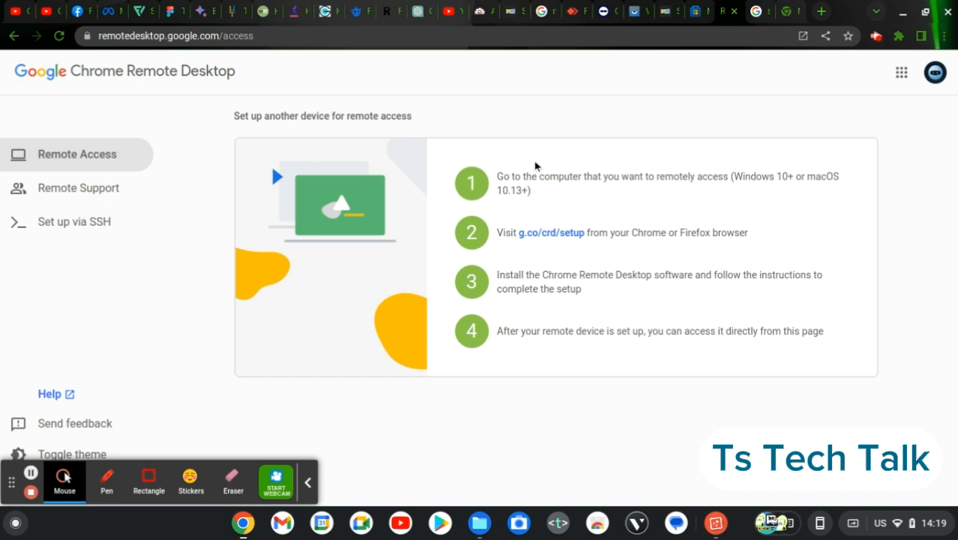
mouse_move(777, 294)
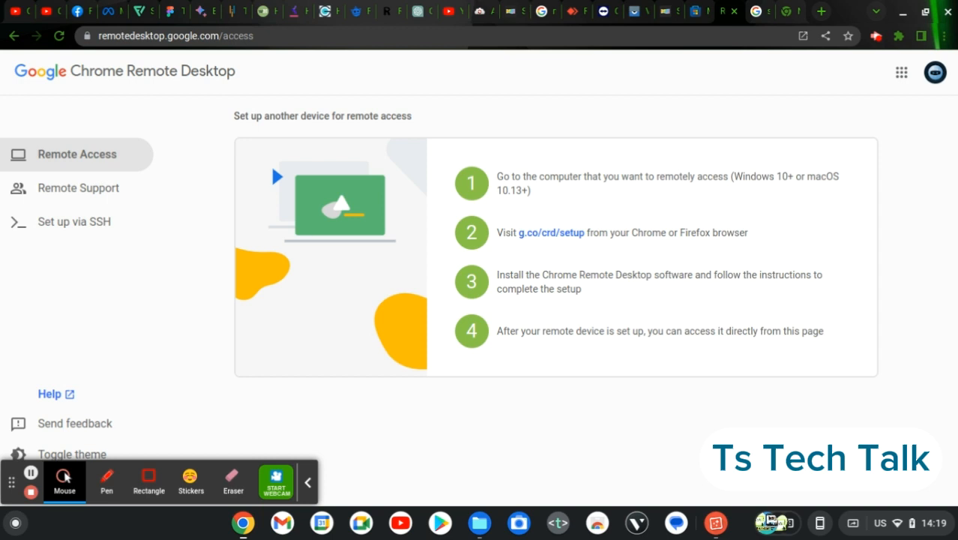
mouse_move(684, 291)
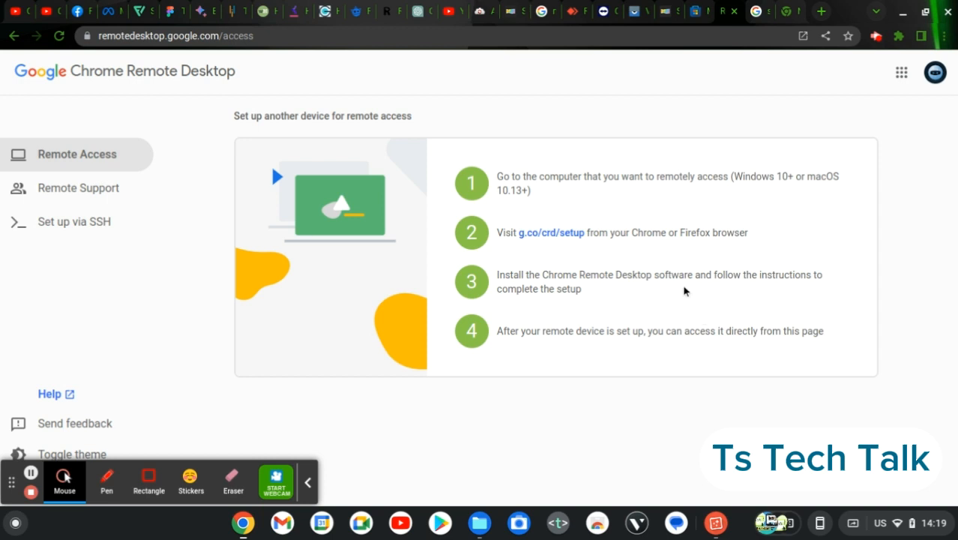
mouse_move(603, 216)
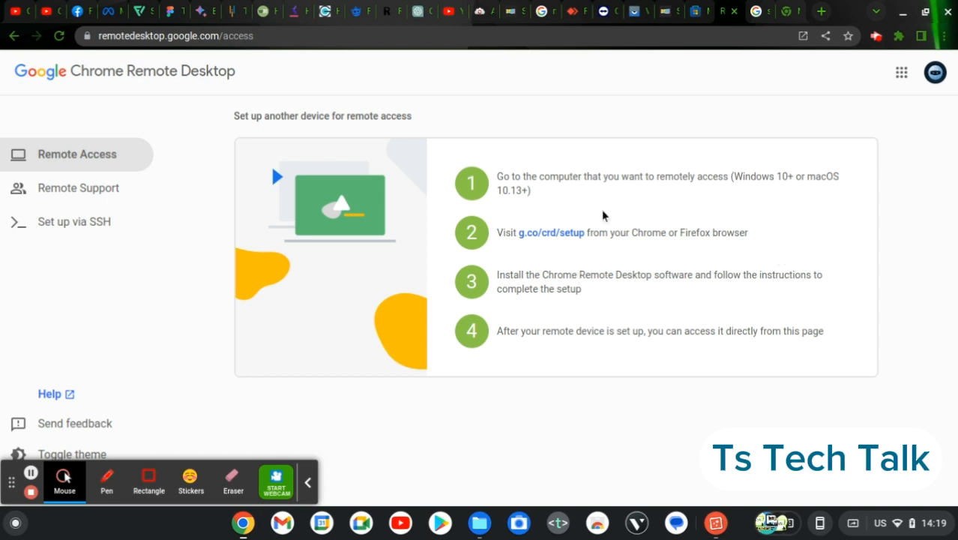
mouse_move(648, 324)
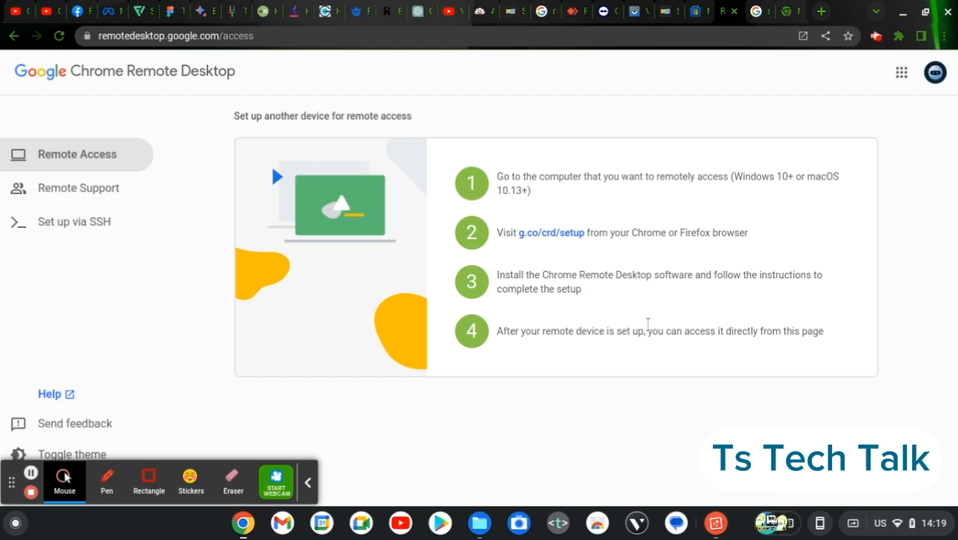
mouse_move(647, 324)
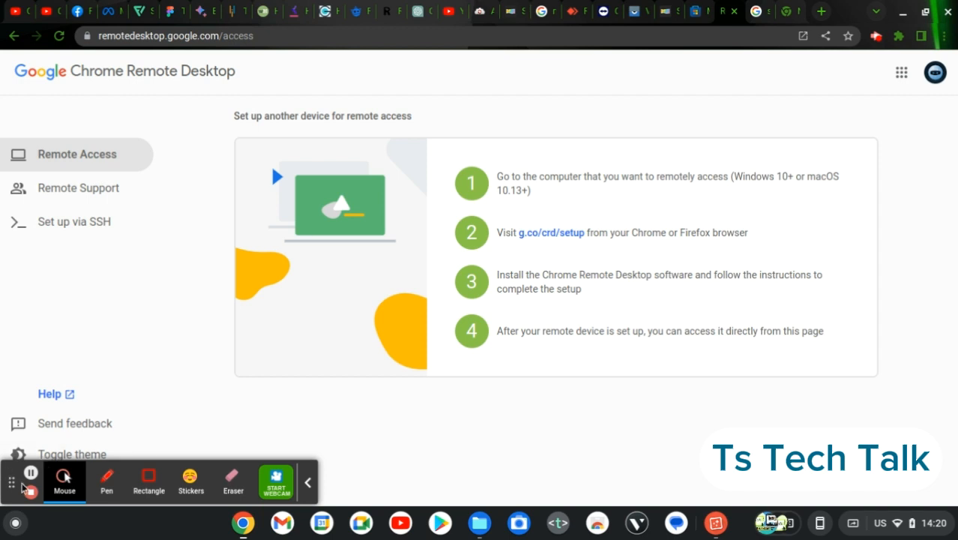
mouse_move(30, 492)
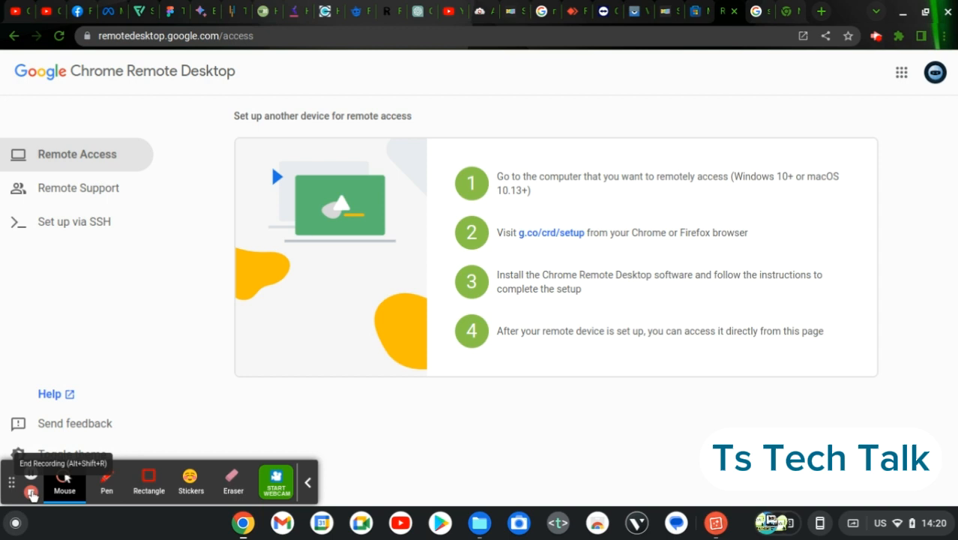